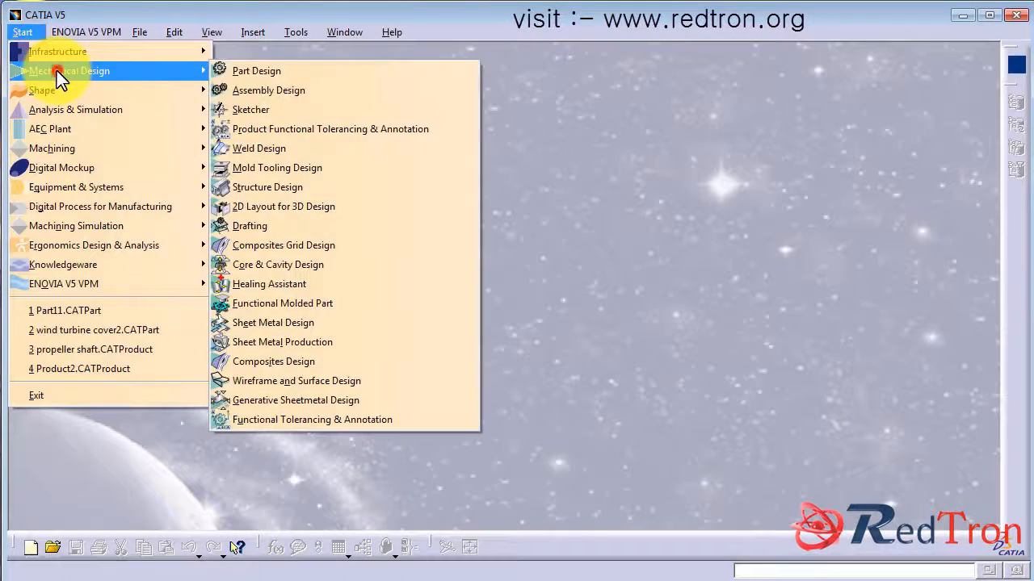
Create a new empty part (Part1) in the Part Design workbench
{"action": "left_click", "coordinate": [256, 71]}
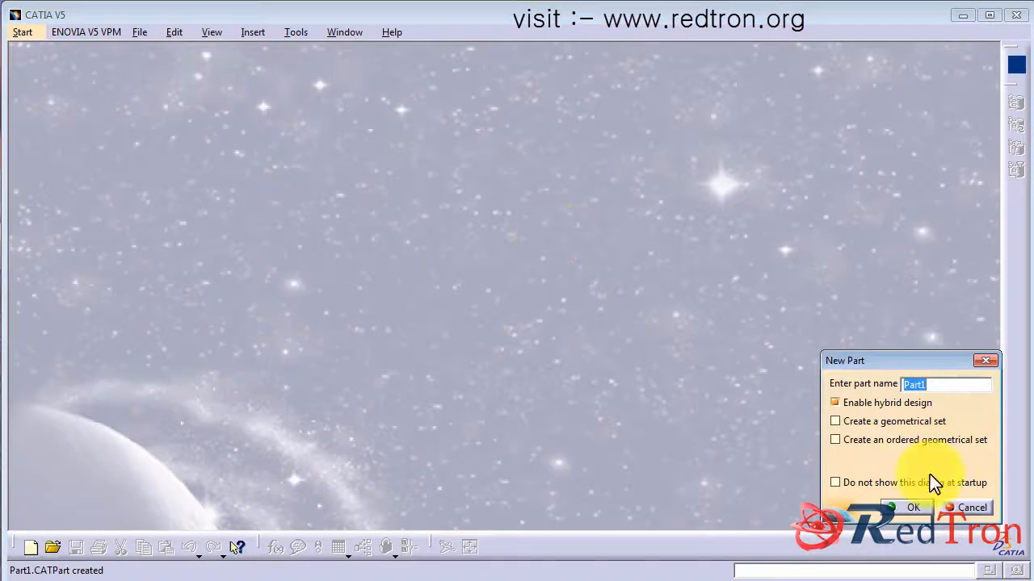
{"action": "left_click", "coordinate": [909, 507]}
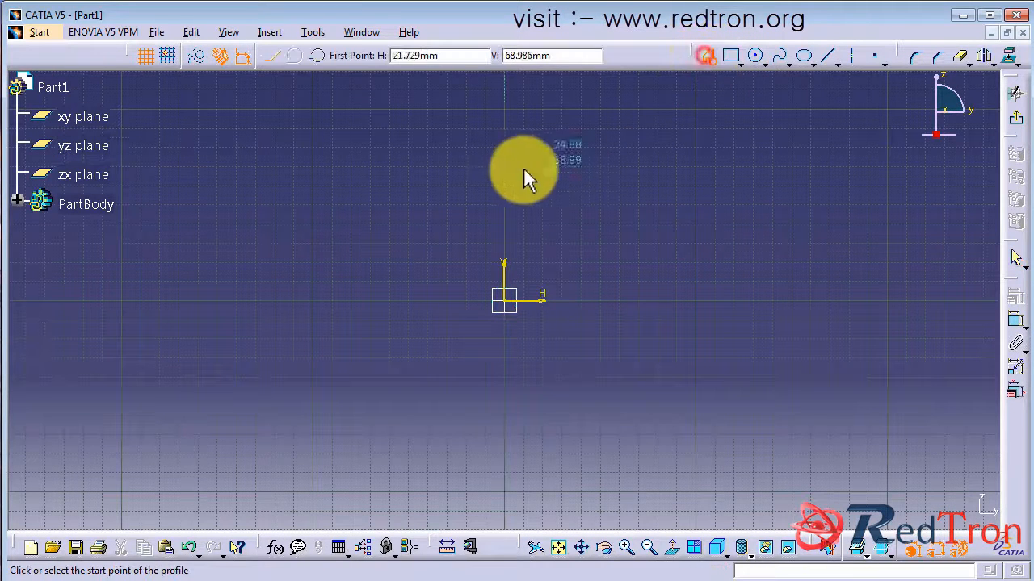
Draw the bolt's L-shaped half-profile with head thickness 20, shank length 150 and the two radii dimensioned
{"action": "left_click", "coordinate": [520, 170]}
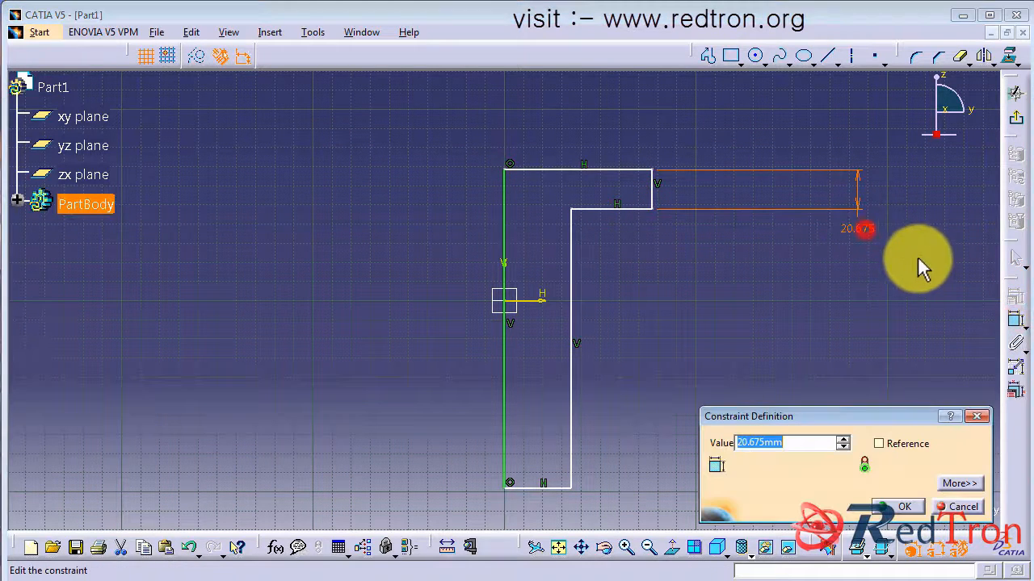
{"action": "left_click", "coordinate": [905, 506]}
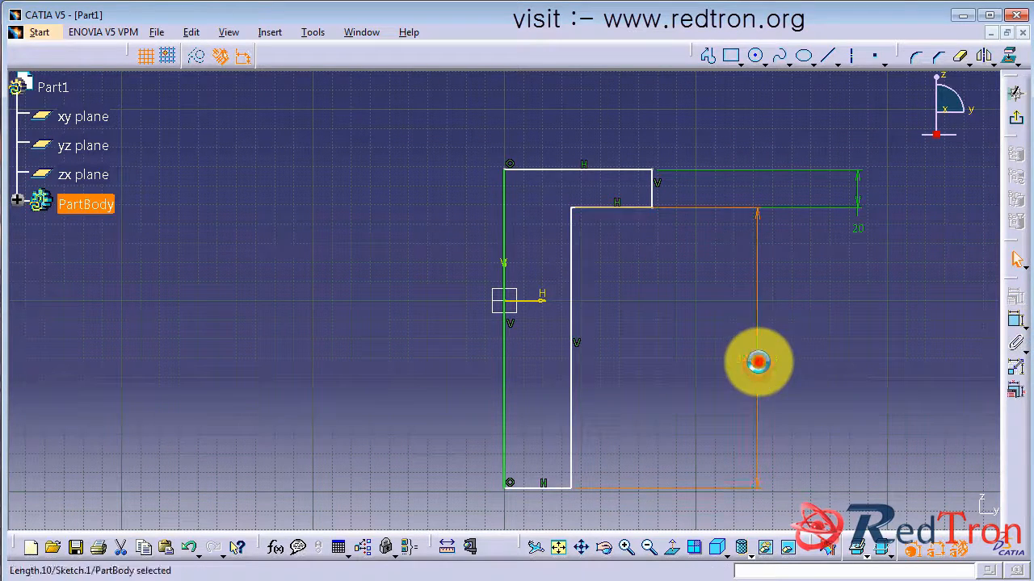
{"action": "double_click", "coordinate": [755, 362]}
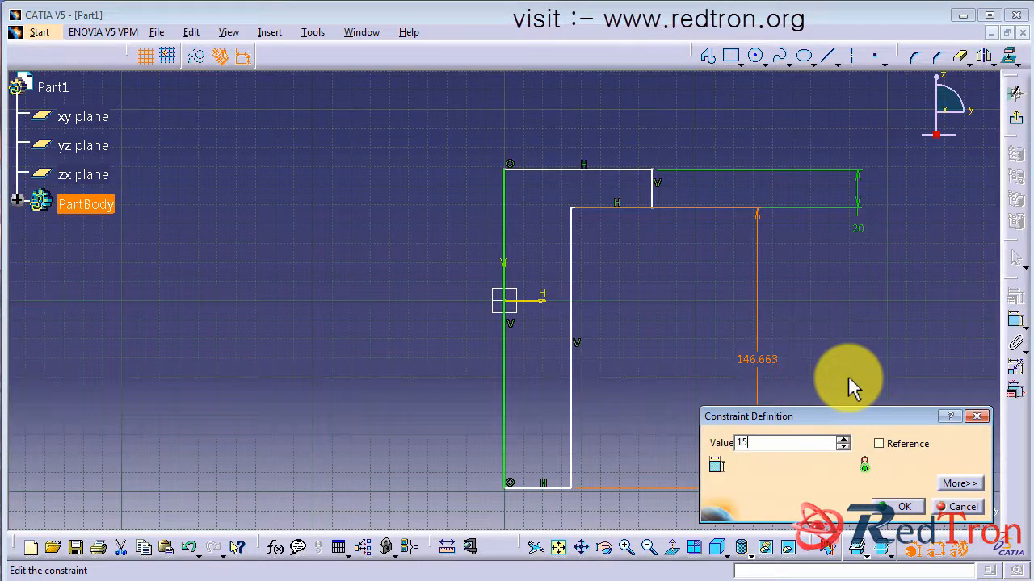
{"action": "left_click", "coordinate": [901, 507]}
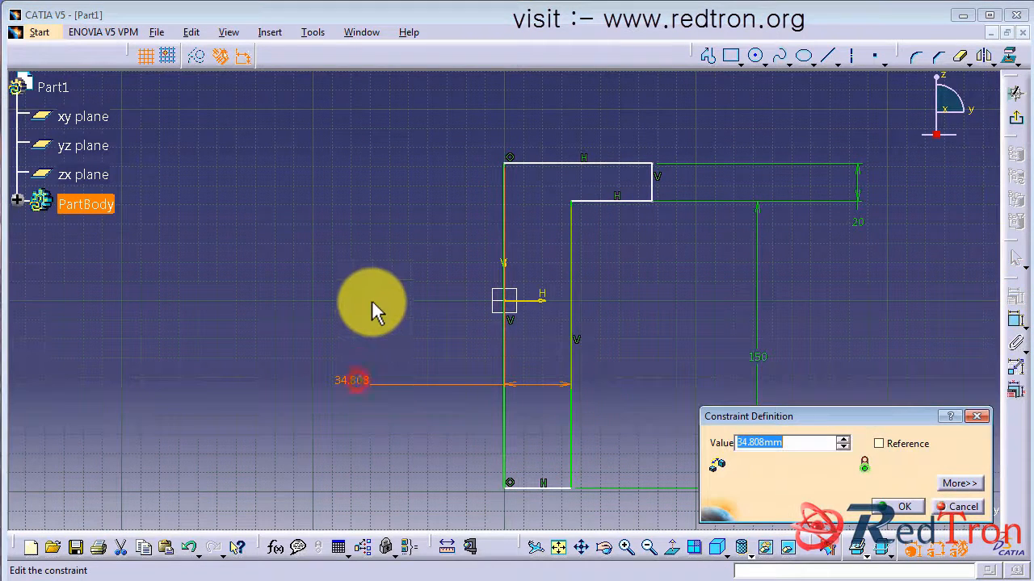
{"action": "left_click", "coordinate": [901, 507]}
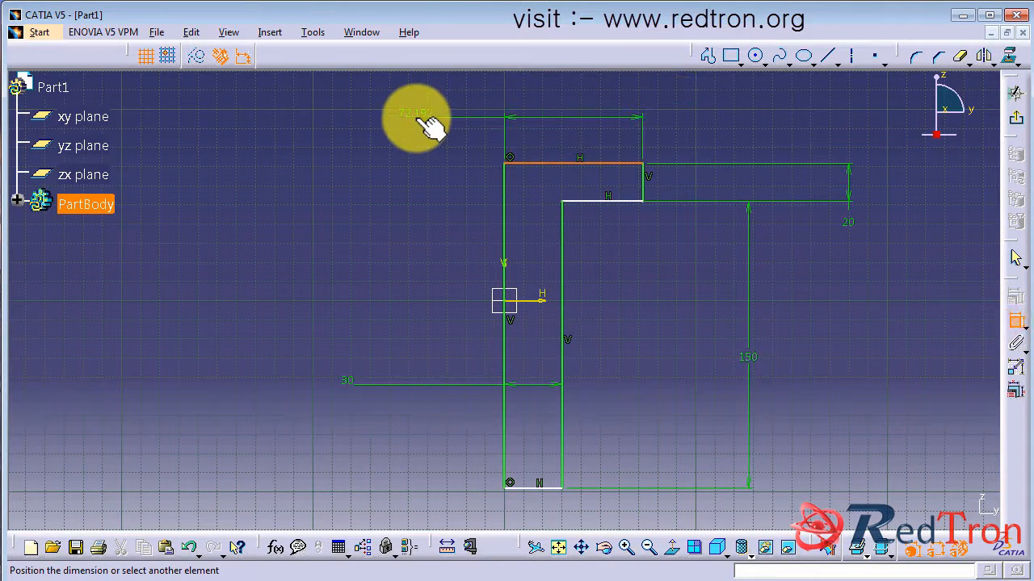
{"action": "double_click", "coordinate": [417, 113]}
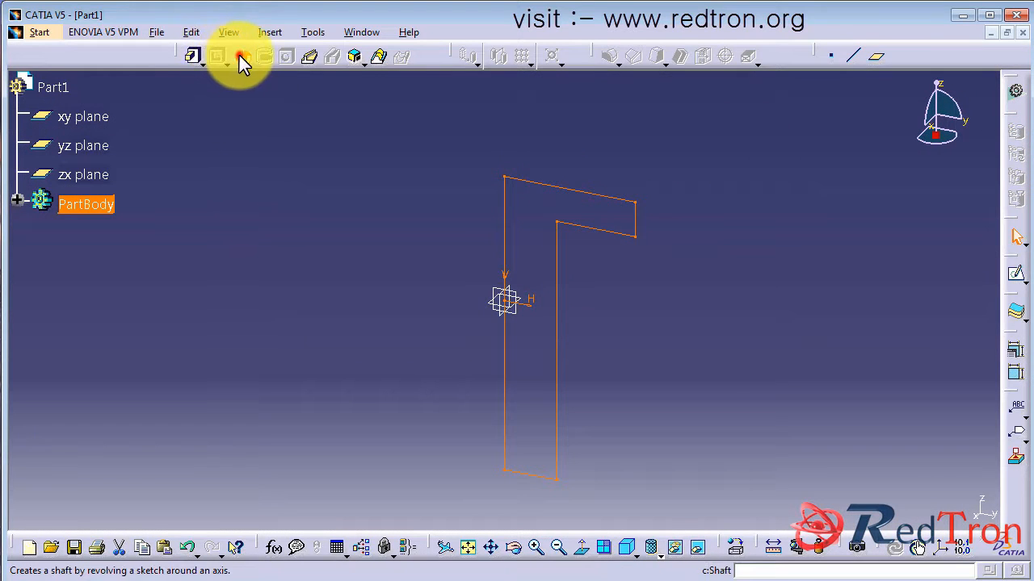
Revolve the profile into a full 360° shaft solid with a round head
{"action": "left_click", "coordinate": [242, 55]}
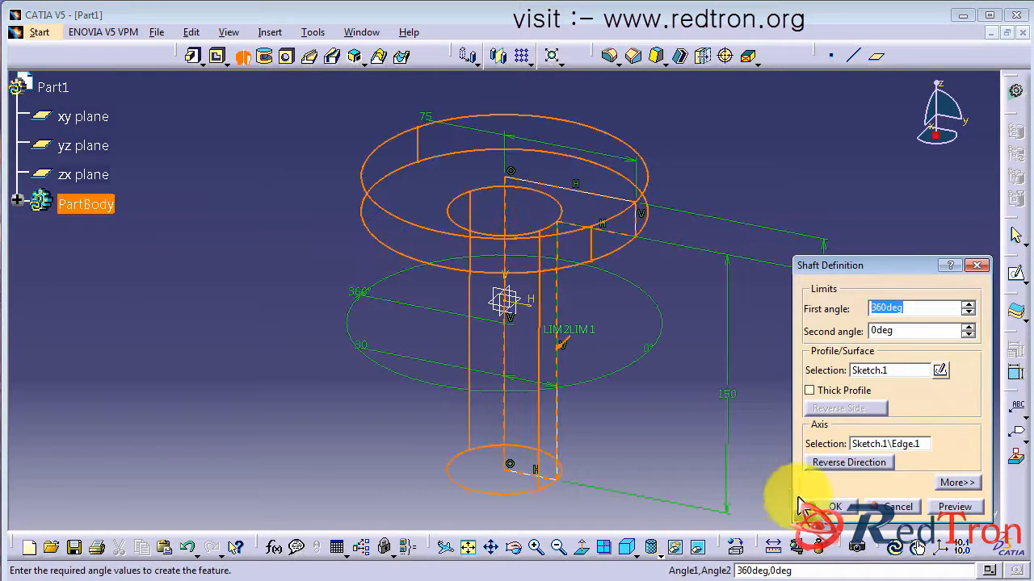
{"action": "left_click", "coordinate": [835, 507]}
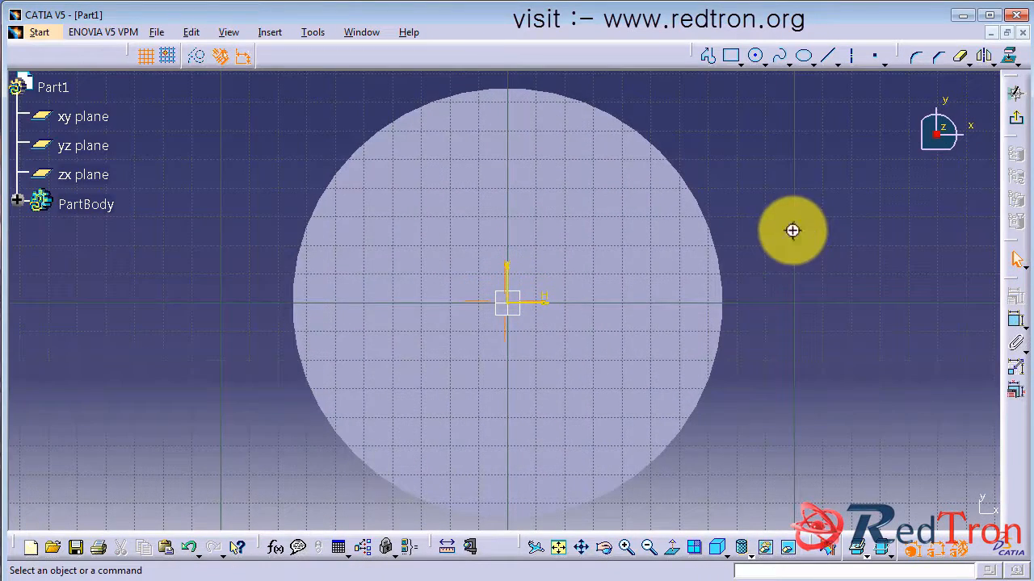
Sketch a hexagon centred at the origin on the head face, sized around the round head
{"action": "left_click", "coordinate": [756, 57]}
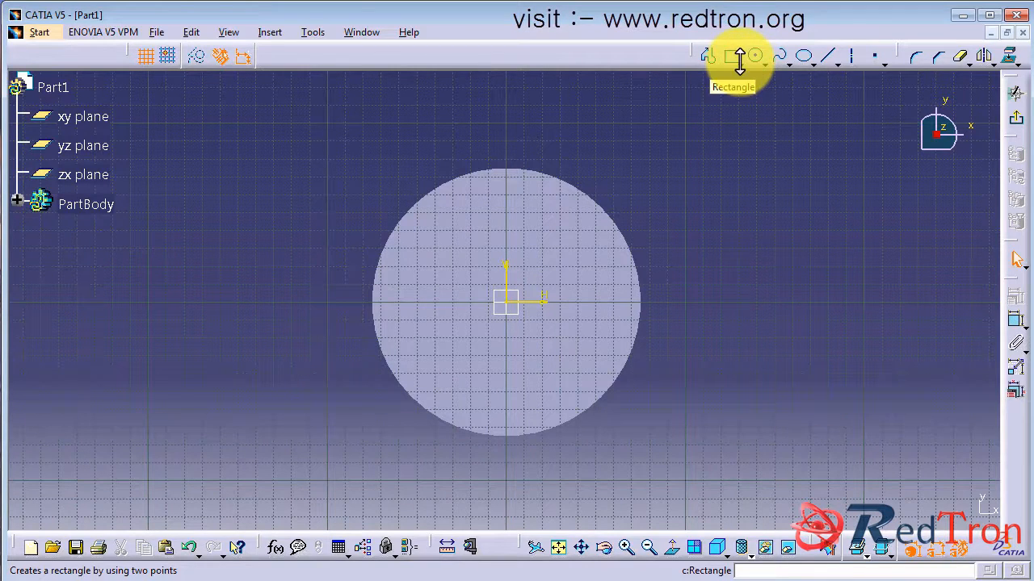
{"action": "left_click", "coordinate": [727, 55]}
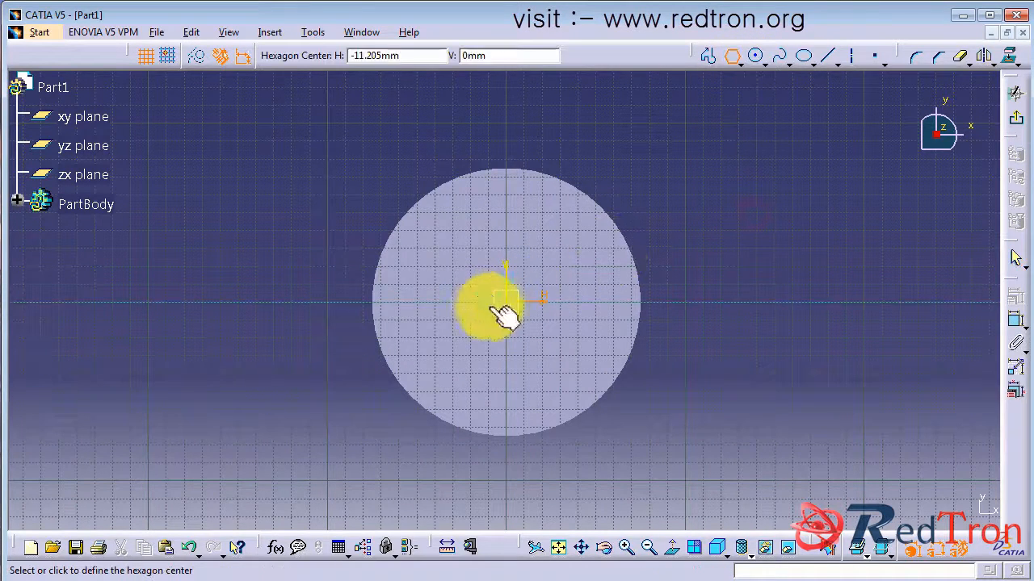
{"action": "left_click", "coordinate": [504, 310]}
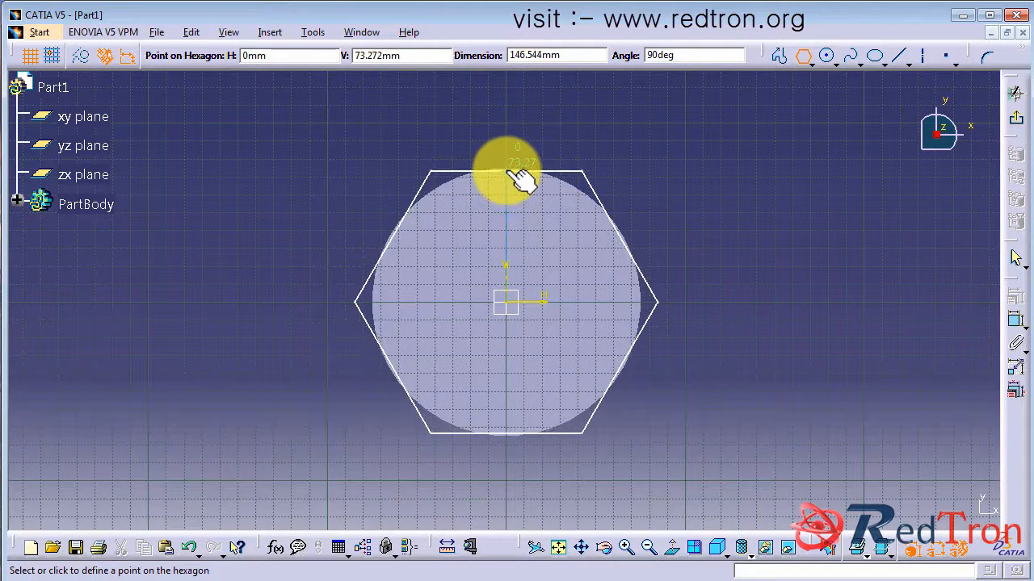
{"action": "left_click_drag", "start_coordinate": [520, 175], "coordinate": [516, 197]}
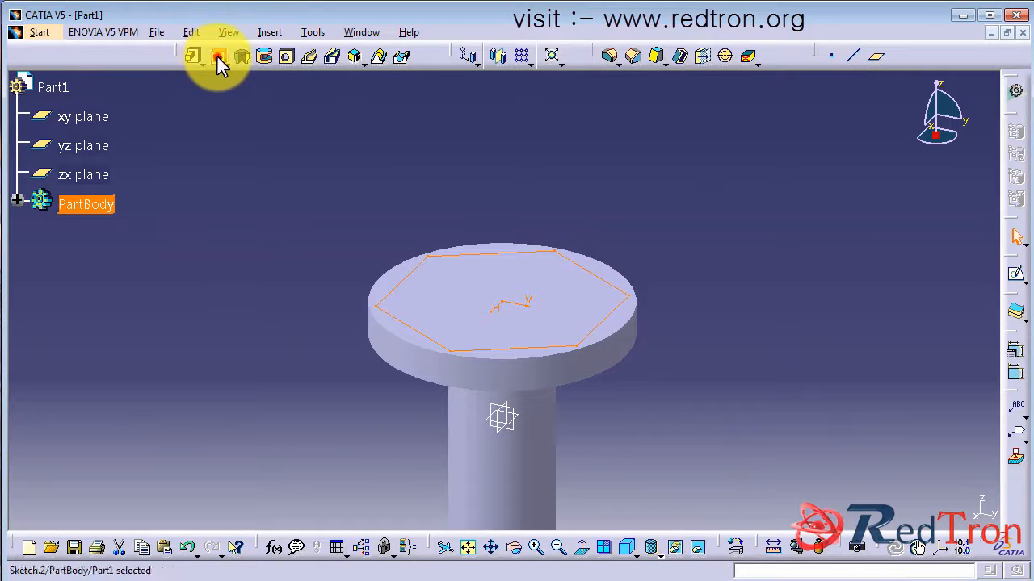
Pocket the head 20 mm outside the hexagon (reverse side) so it becomes hexagonal, then view it side-on
{"action": "left_click", "coordinate": [217, 54]}
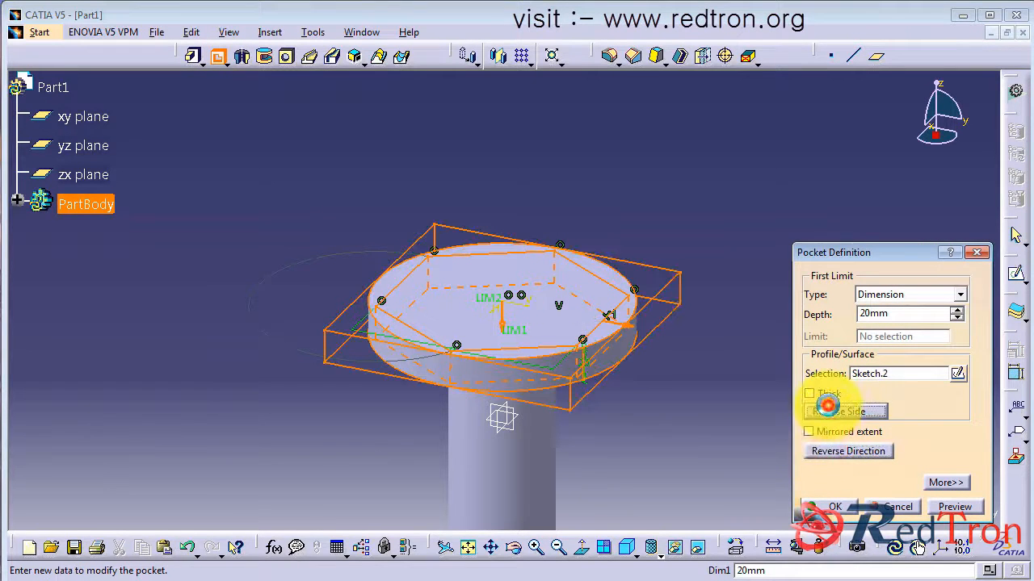
{"action": "left_click", "coordinate": [830, 508]}
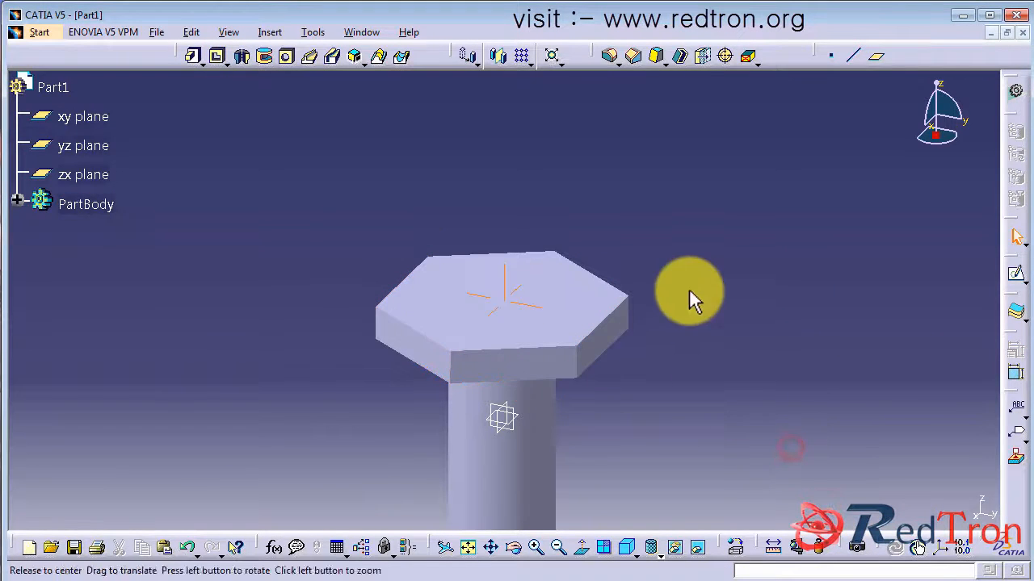
{"action": "left_click_drag", "start_coordinate": [688, 291], "coordinate": [524, 220]}
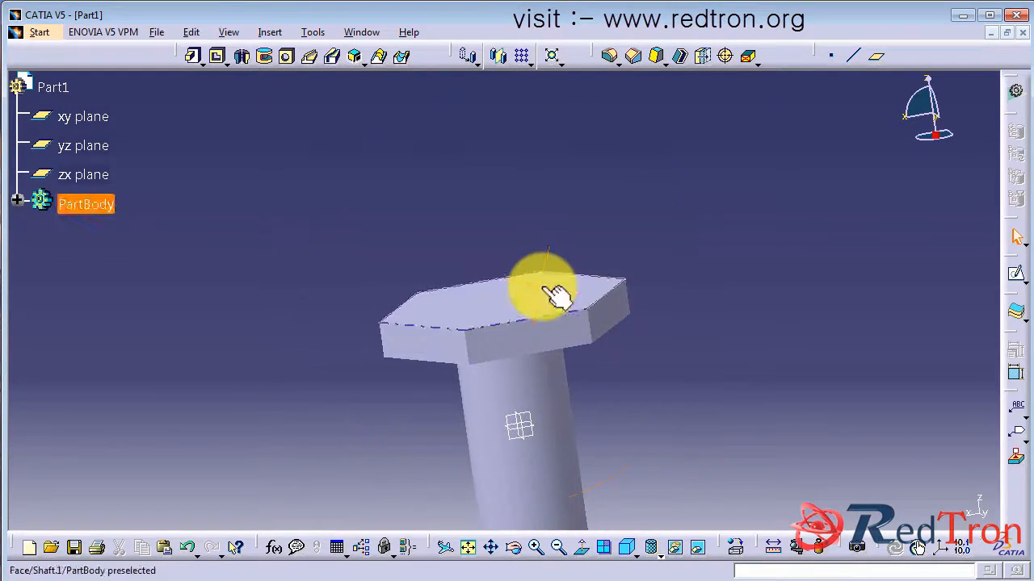
{"action": "left_click_drag", "start_coordinate": [549, 291], "coordinate": [542, 216]}
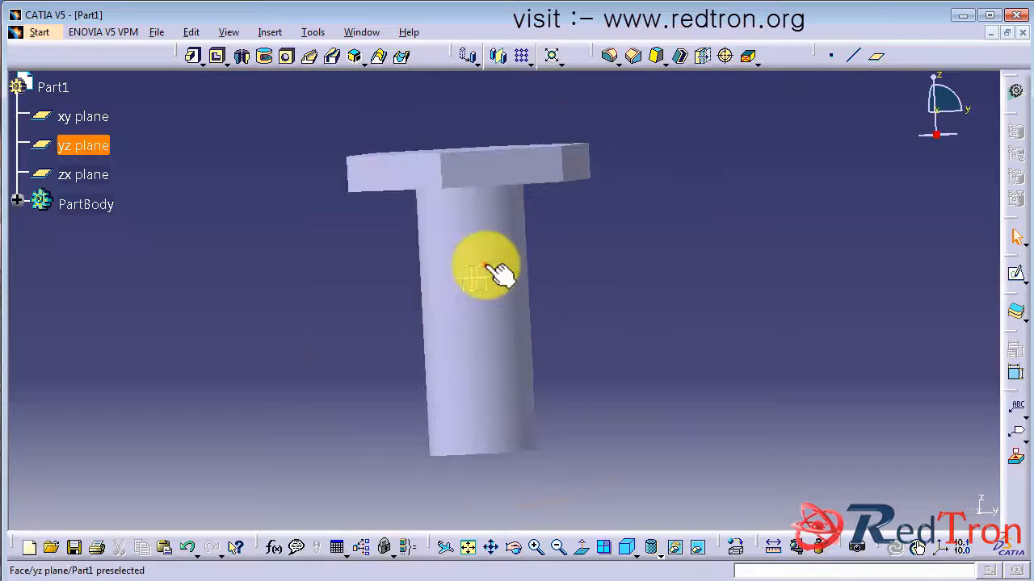
Sketch a rectangular profile on the yz plane beside the shank and set its height dimension to 110
{"action": "left_click", "coordinate": [686, 549]}
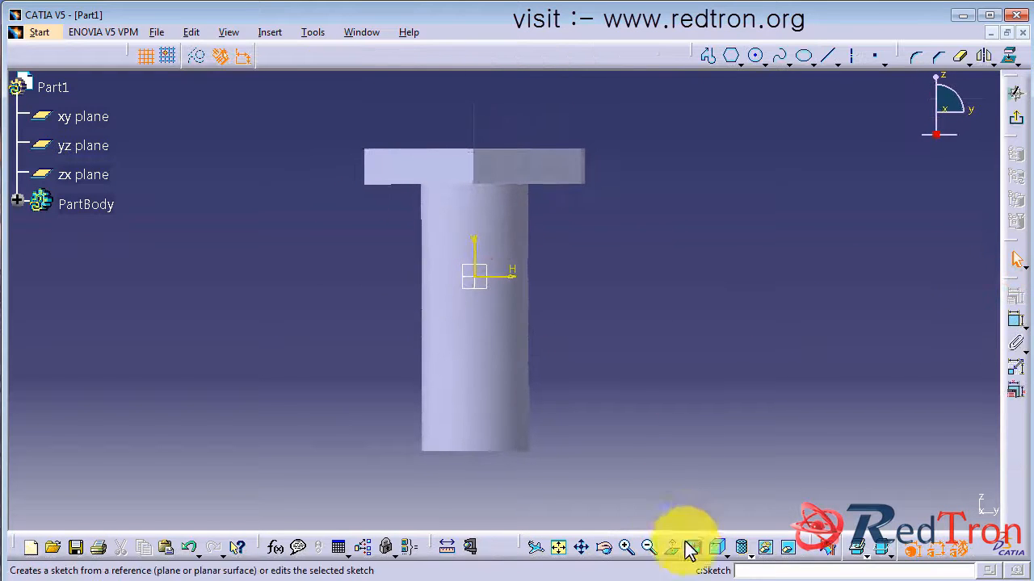
{"action": "left_click", "coordinate": [698, 549]}
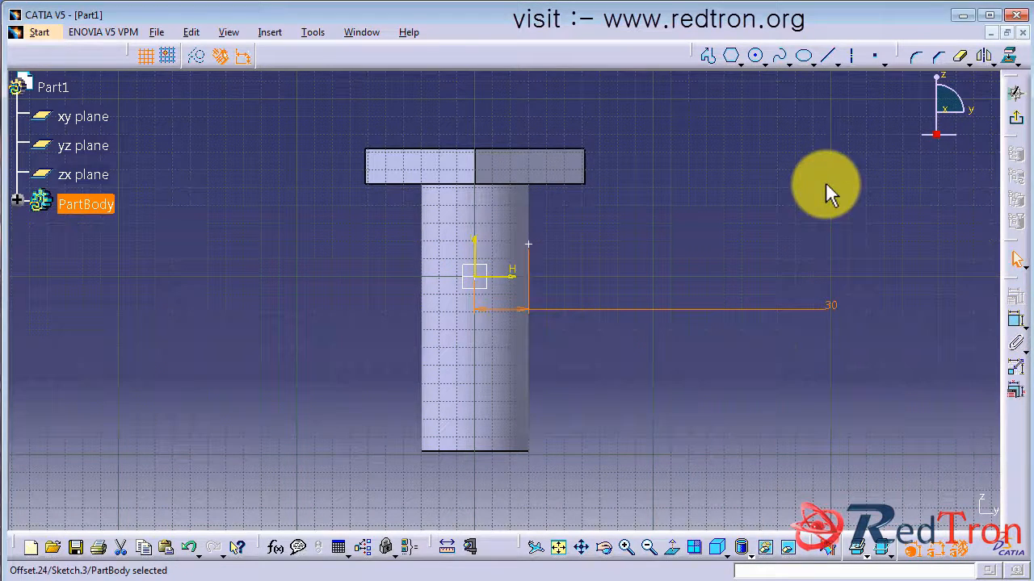
{"action": "mouse_move", "coordinate": [523, 242]}
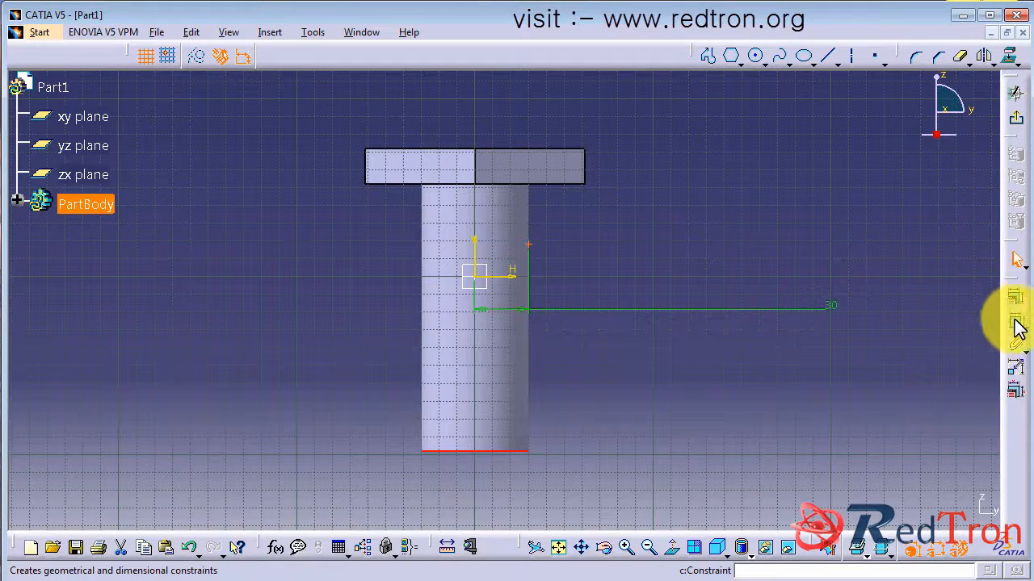
{"action": "double_click", "coordinate": [885, 310]}
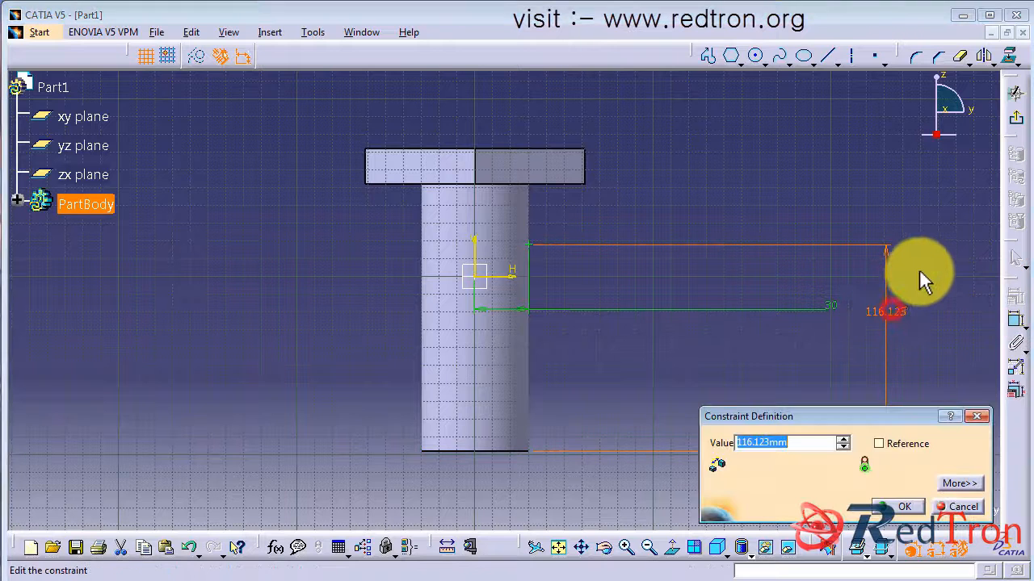
{"action": "left_click", "coordinate": [901, 507]}
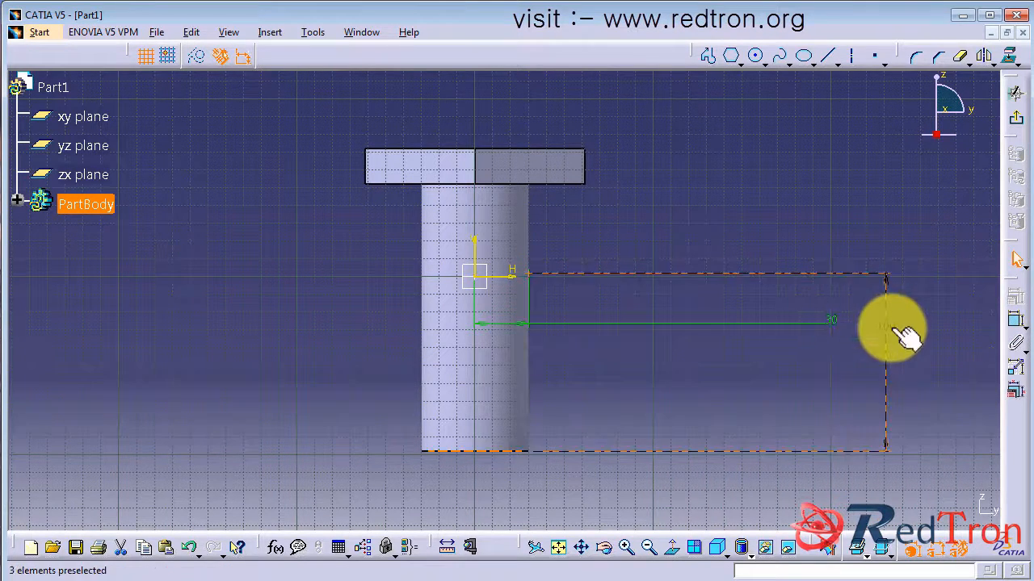
{"action": "double_click", "coordinate": [887, 326]}
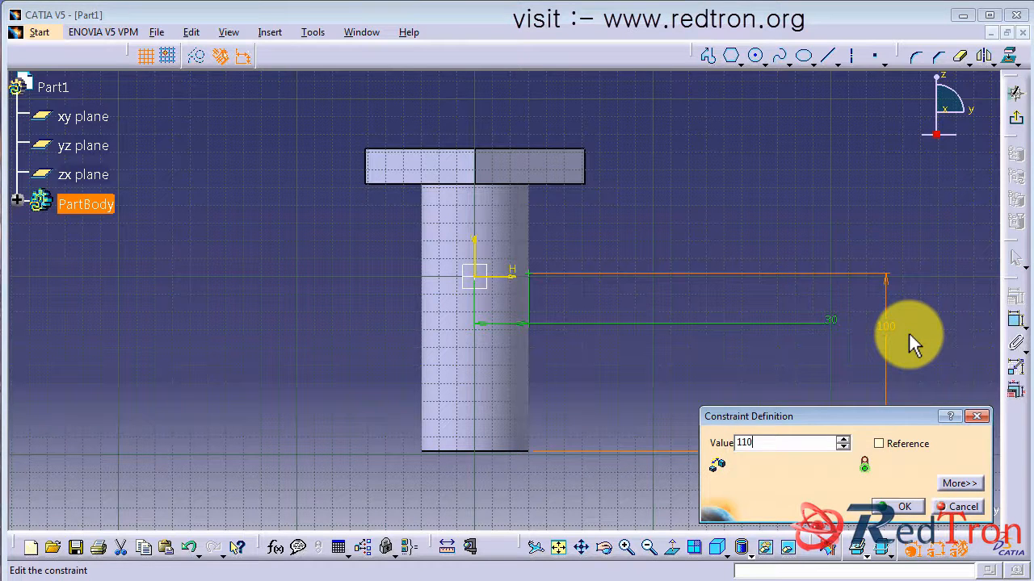
{"action": "left_click", "coordinate": [901, 507]}
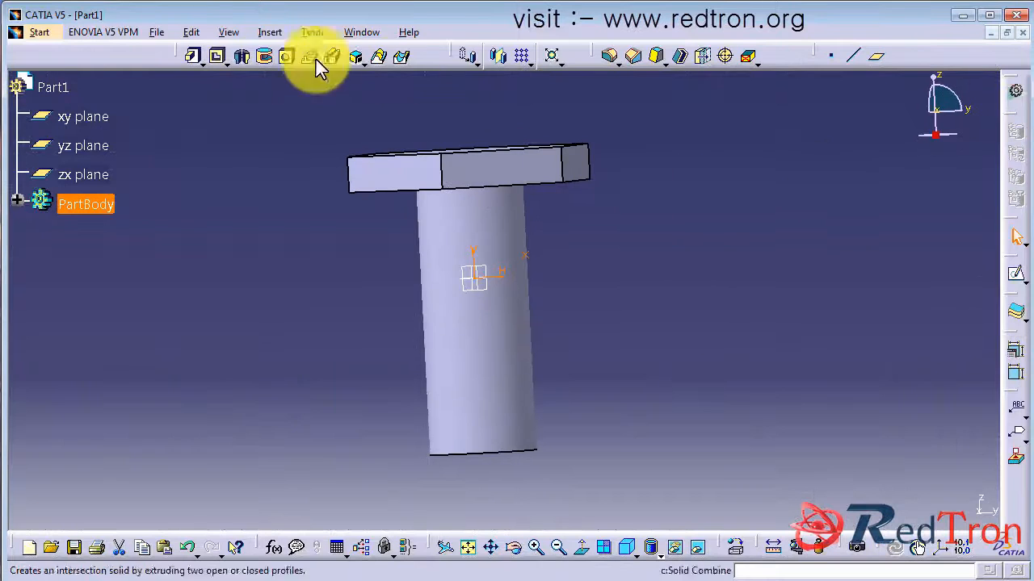
In Wireframe and Surface Design, create a helix from Sketch.3 with 10 mm pitch and 110 mm height around the shank
{"action": "left_click", "coordinate": [39, 32]}
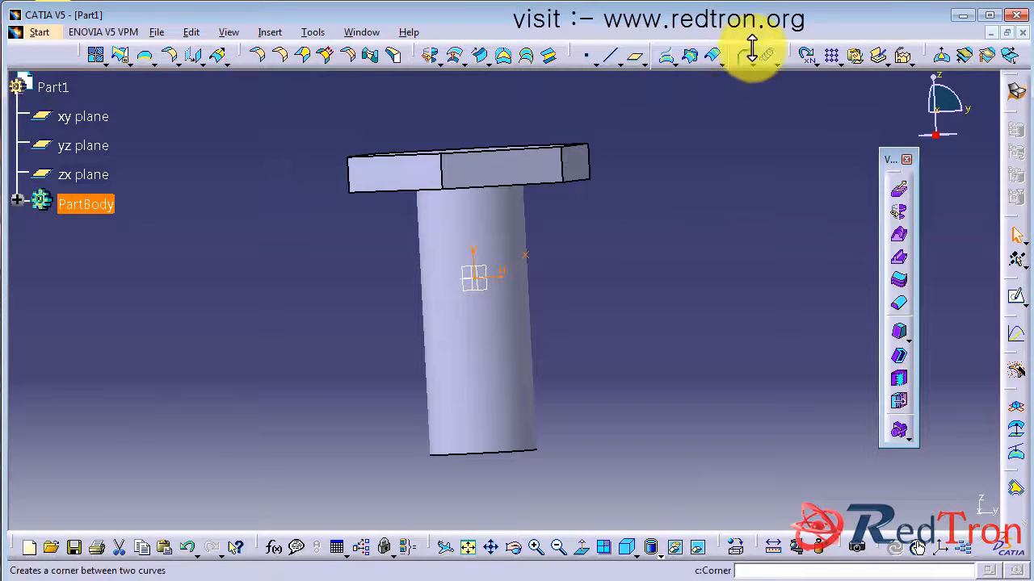
{"action": "left_click", "coordinate": [765, 55]}
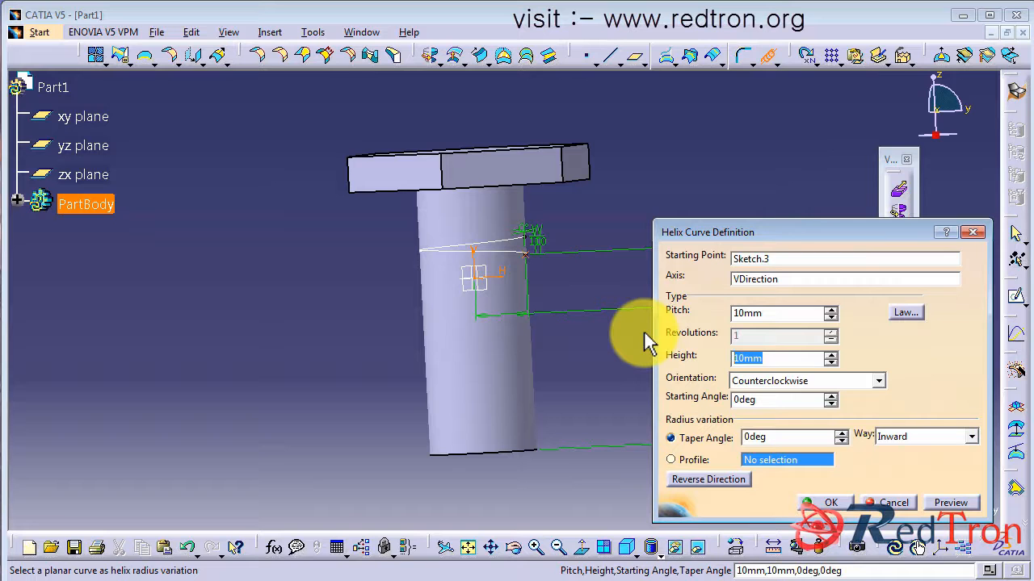
{"action": "type", "text": "110"}
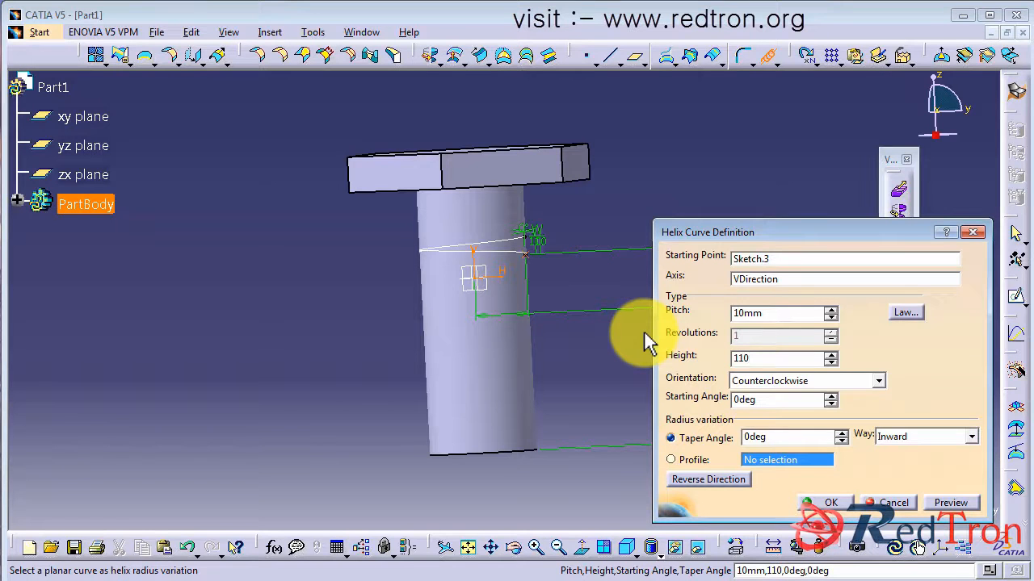
{"action": "left_click", "coordinate": [827, 502]}
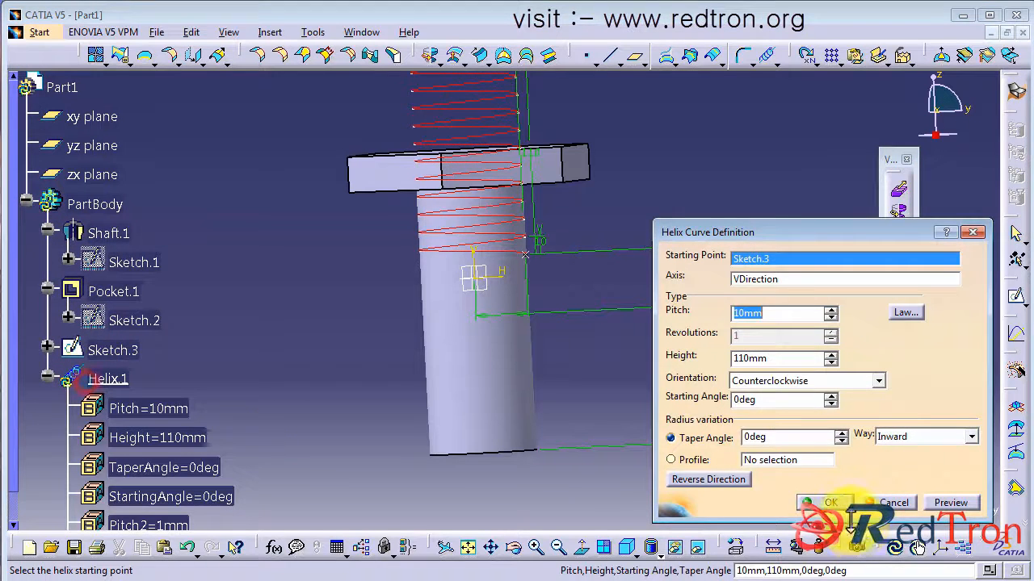
{"action": "left_click", "coordinate": [840, 503]}
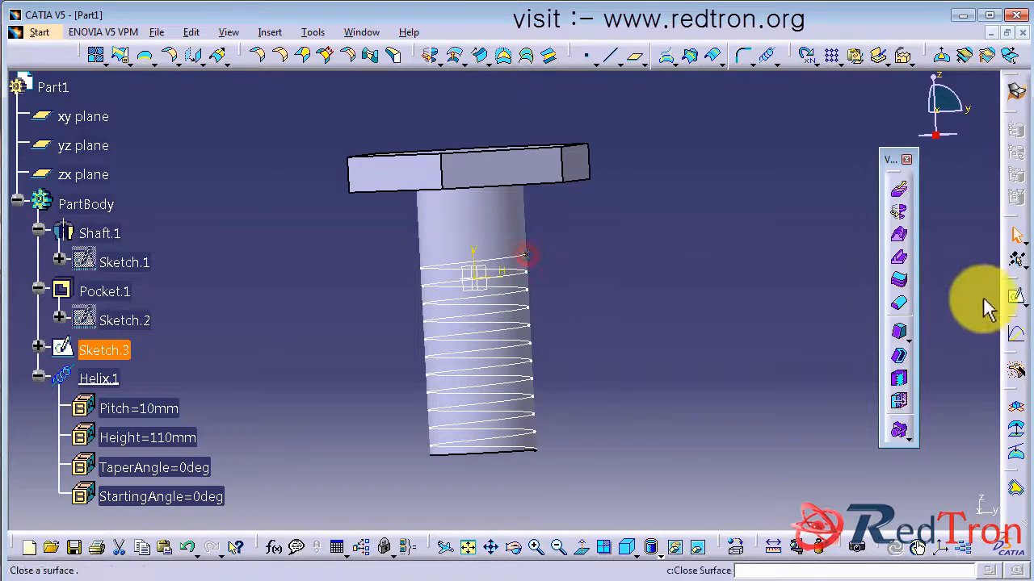
{"action": "mouse_move", "coordinate": [1016, 299]}
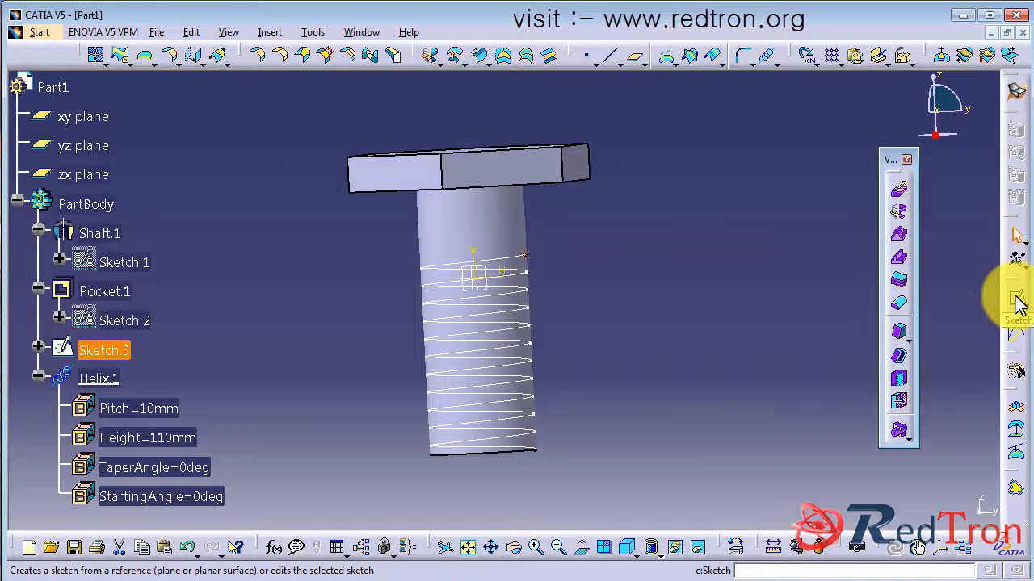
Create a plane normal to Helix.1 positioned at its start vertex
{"action": "left_click", "coordinate": [39, 32]}
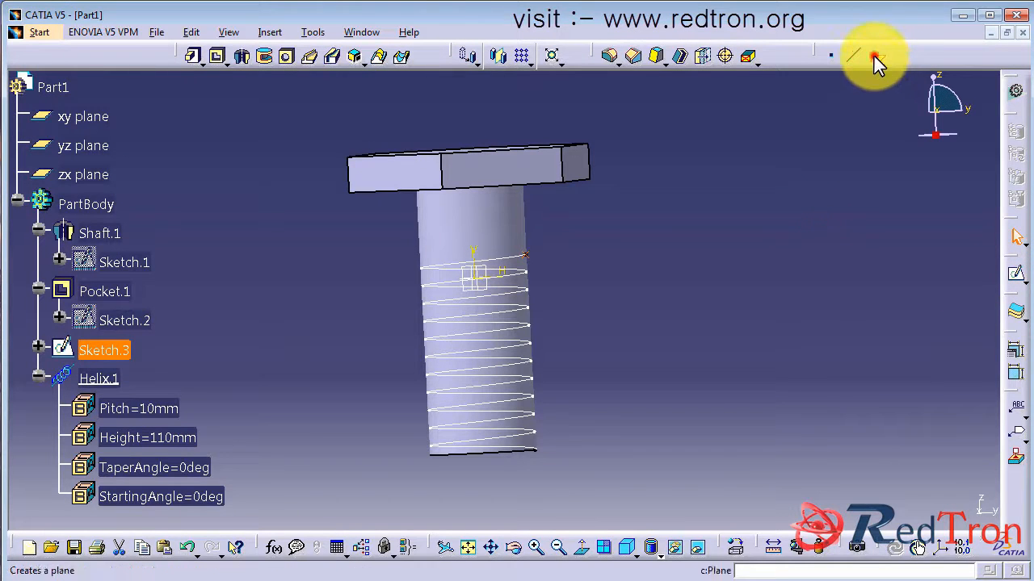
{"action": "left_click", "coordinate": [874, 57]}
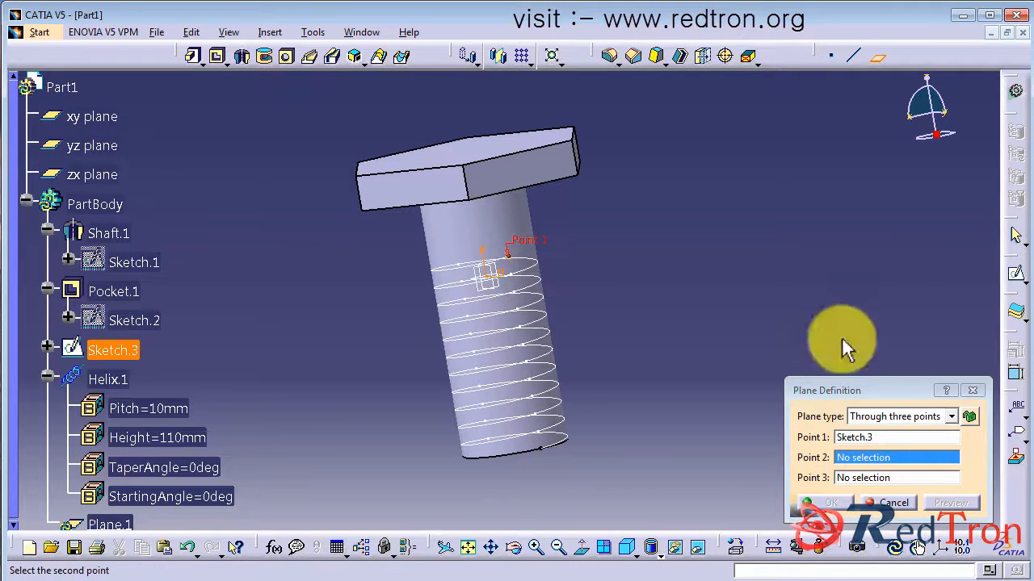
{"action": "left_click", "coordinate": [892, 502]}
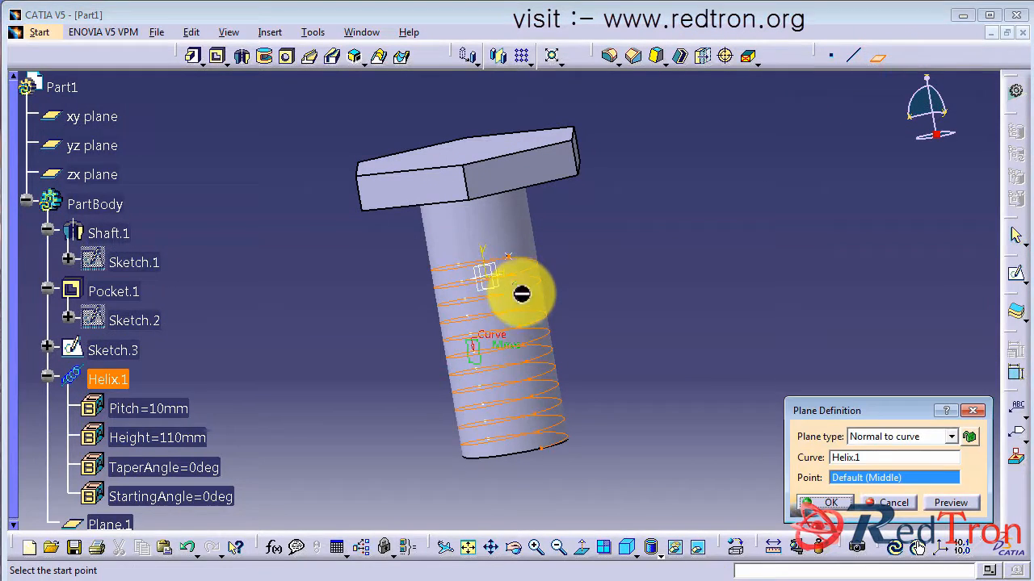
{"action": "left_click", "coordinate": [509, 250]}
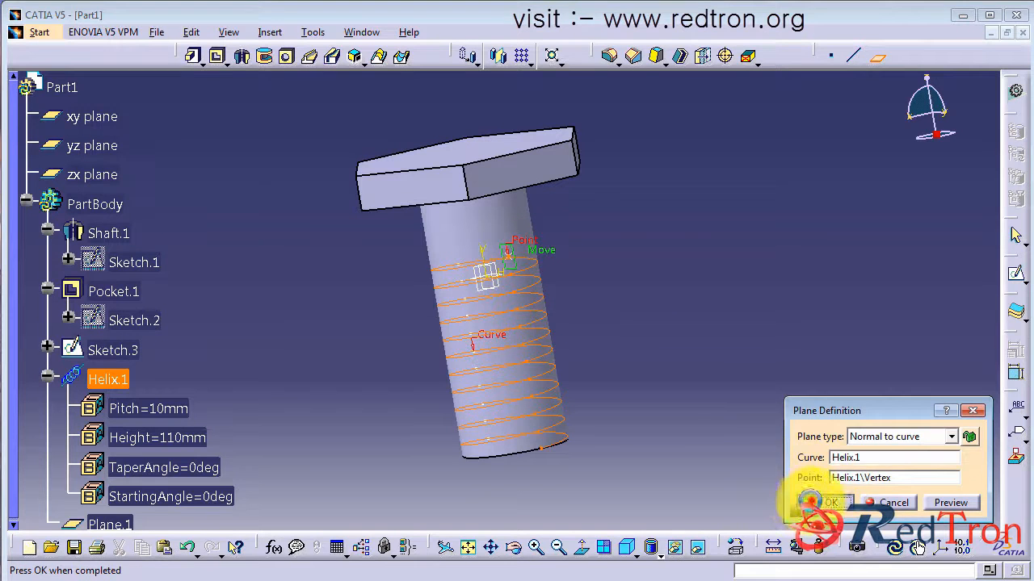
{"action": "left_click", "coordinate": [827, 502]}
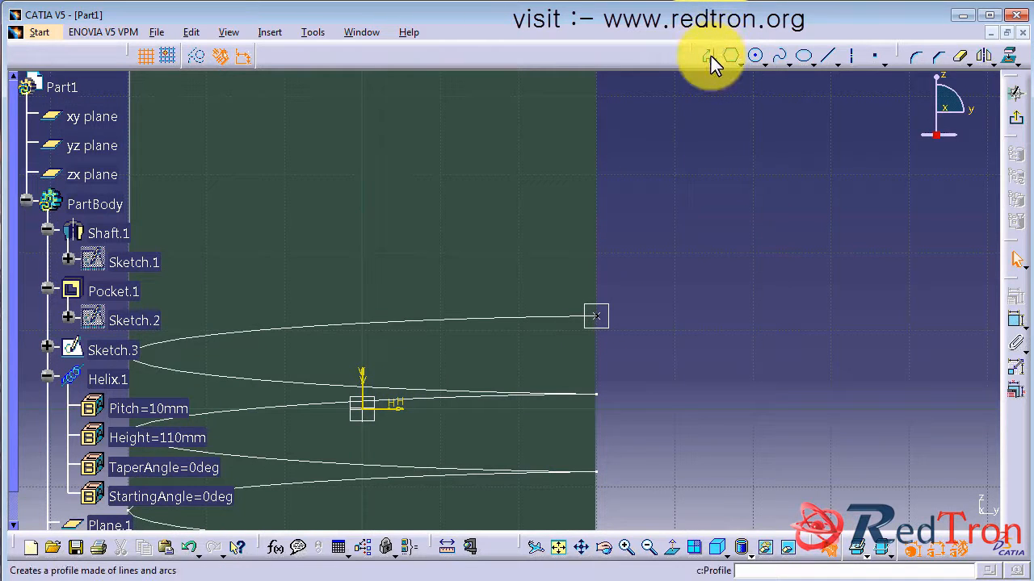
On Plane.1, draw a line constrained horizontal and begin the thread profile at its end point
{"action": "left_click", "coordinate": [708, 55]}
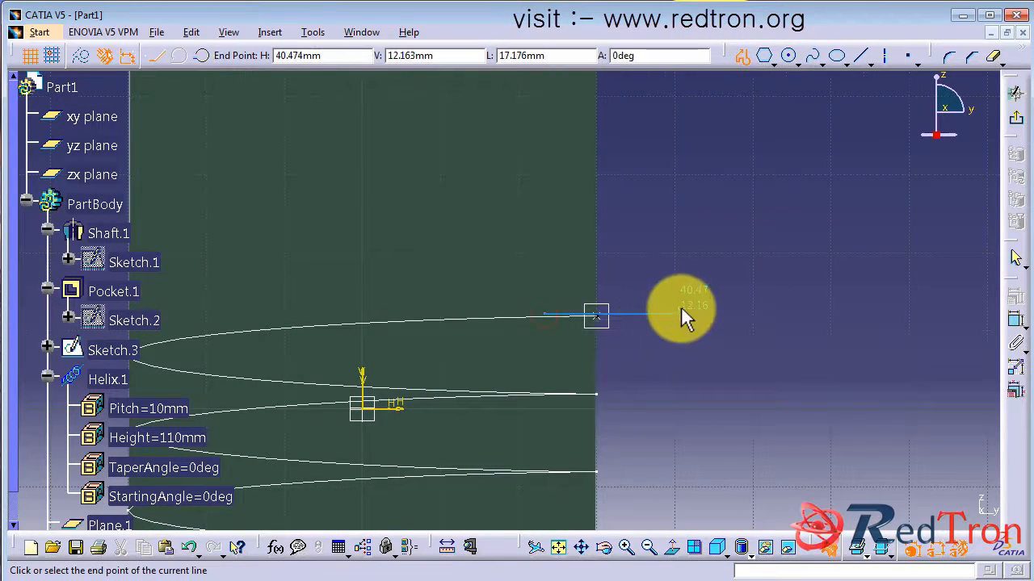
{"action": "mouse_move", "coordinate": [753, 337]}
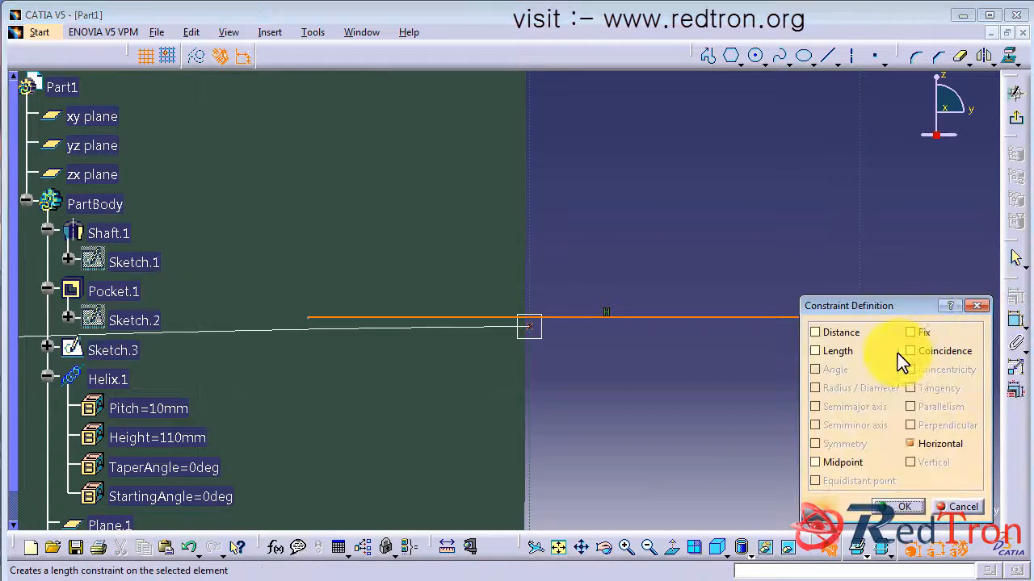
{"action": "left_click", "coordinate": [913, 508]}
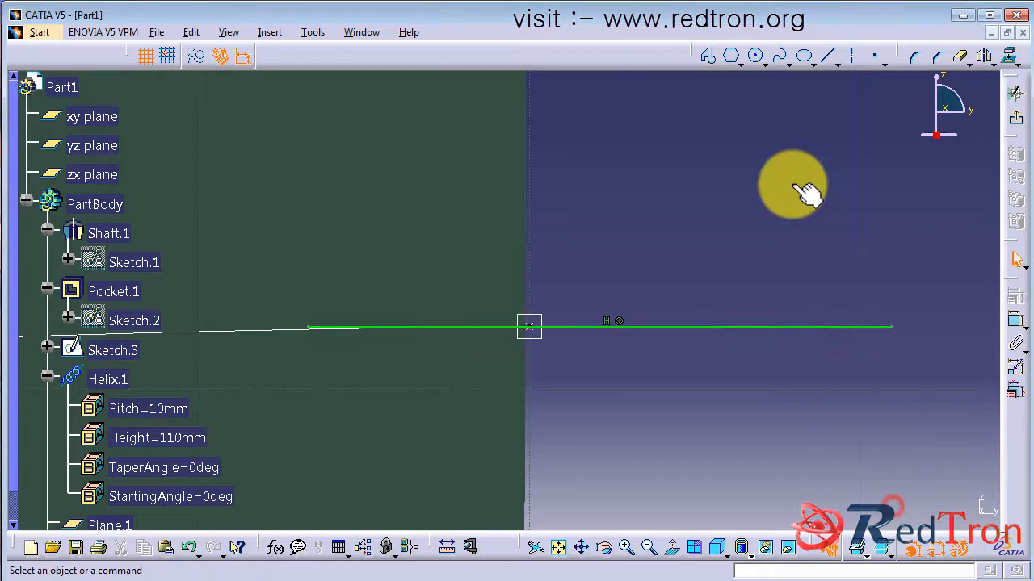
{"action": "mouse_move", "coordinate": [601, 226]}
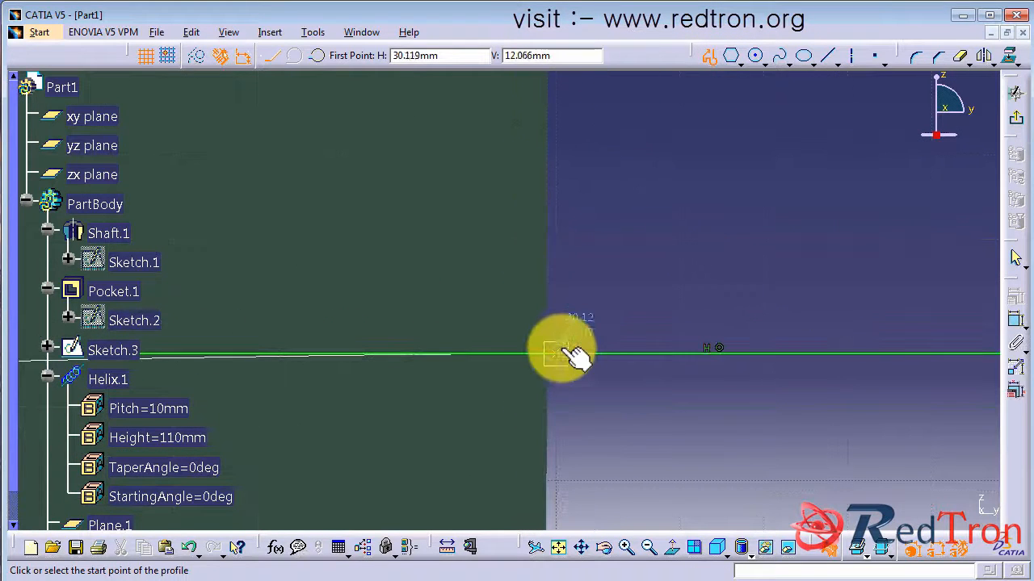
{"action": "mouse_move", "coordinate": [595, 359]}
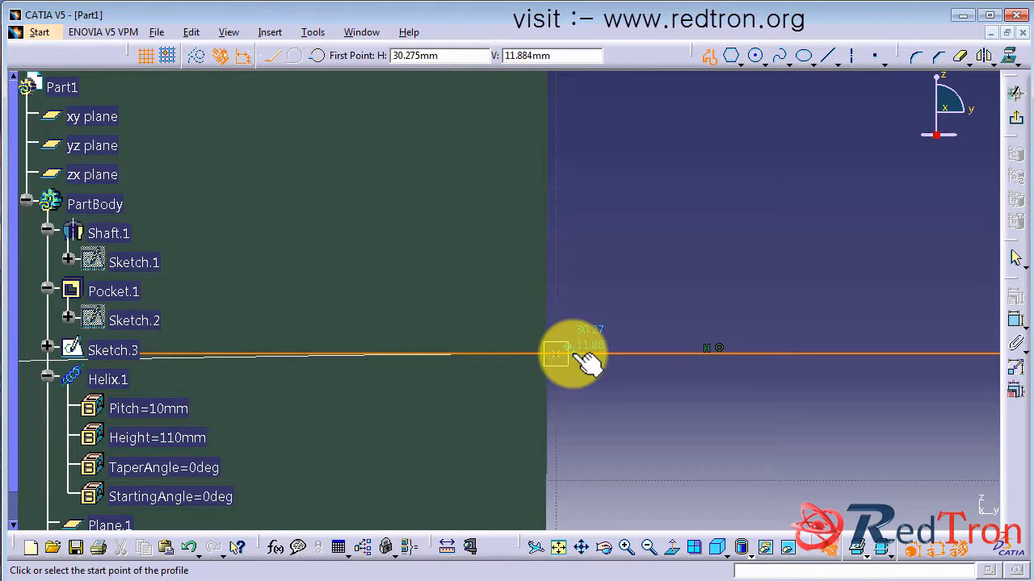
{"action": "left_click", "coordinate": [555, 356]}
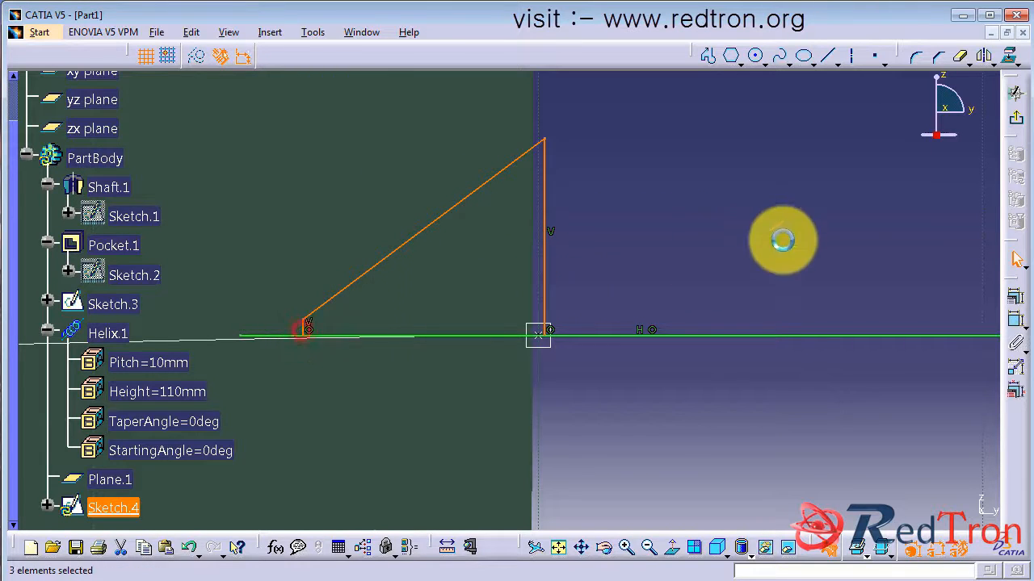
Mirror the half triangle about the line and set the tooth's vertical dimension to 4.5 mm
{"action": "left_click", "coordinate": [982, 55]}
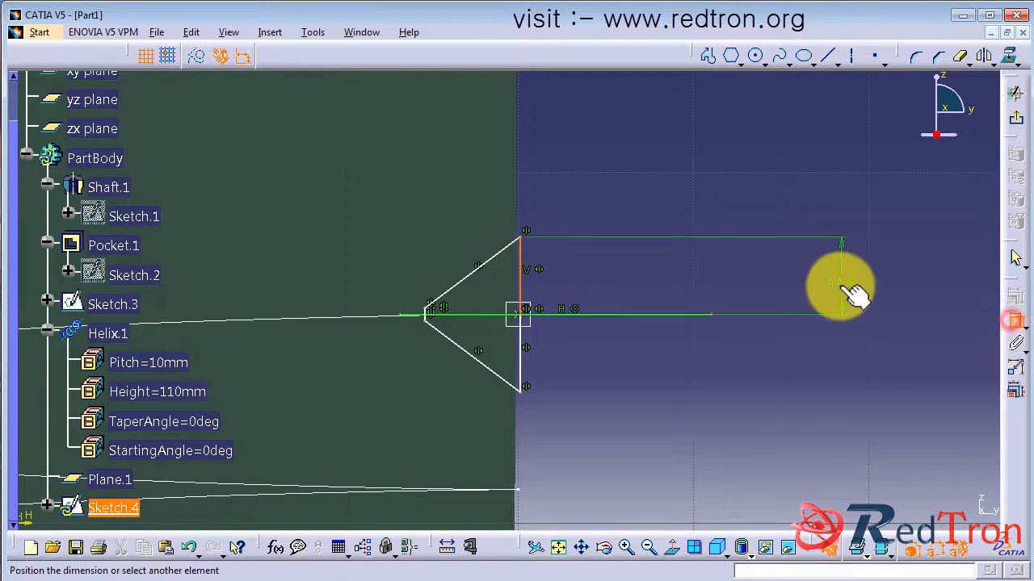
{"action": "double_click", "coordinate": [840, 281]}
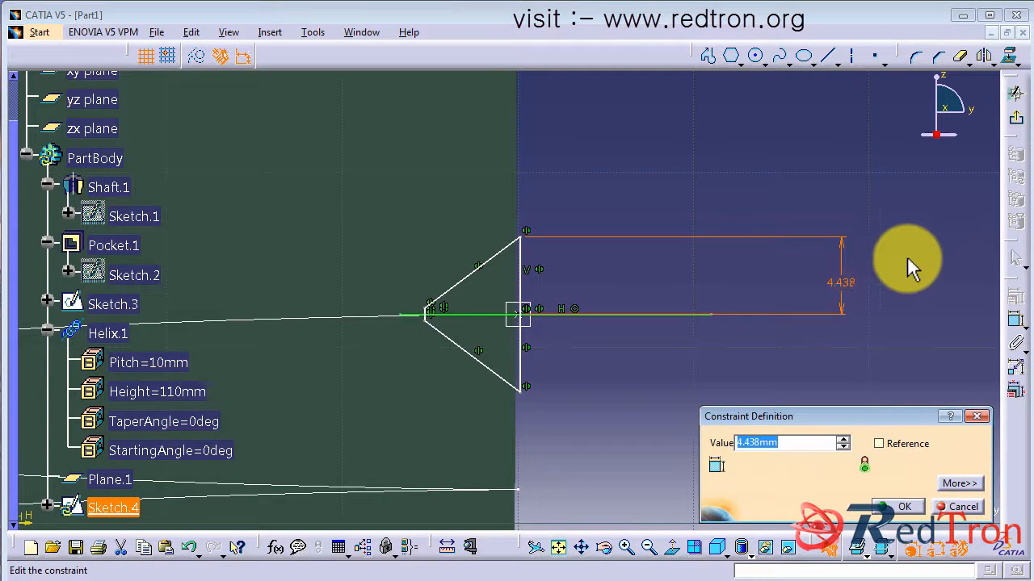
{"action": "key", "text": "Delete"}
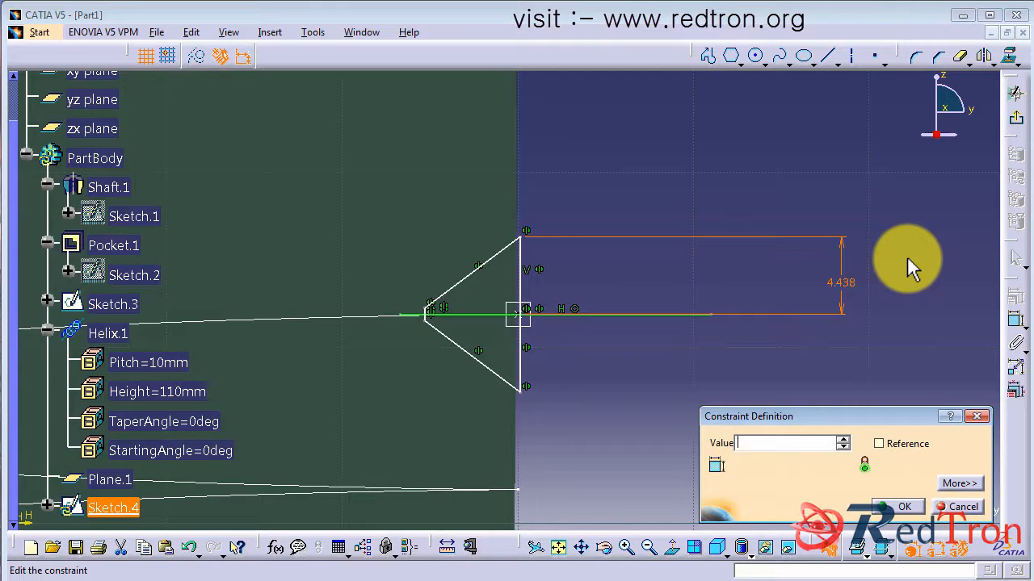
{"action": "type", "text": "4.5"}
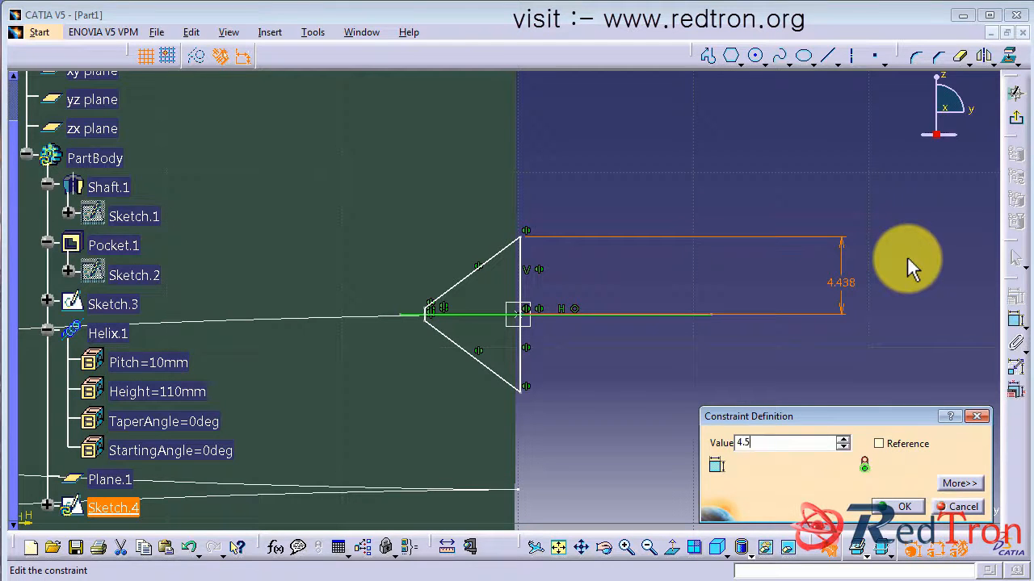
{"action": "left_click", "coordinate": [901, 507]}
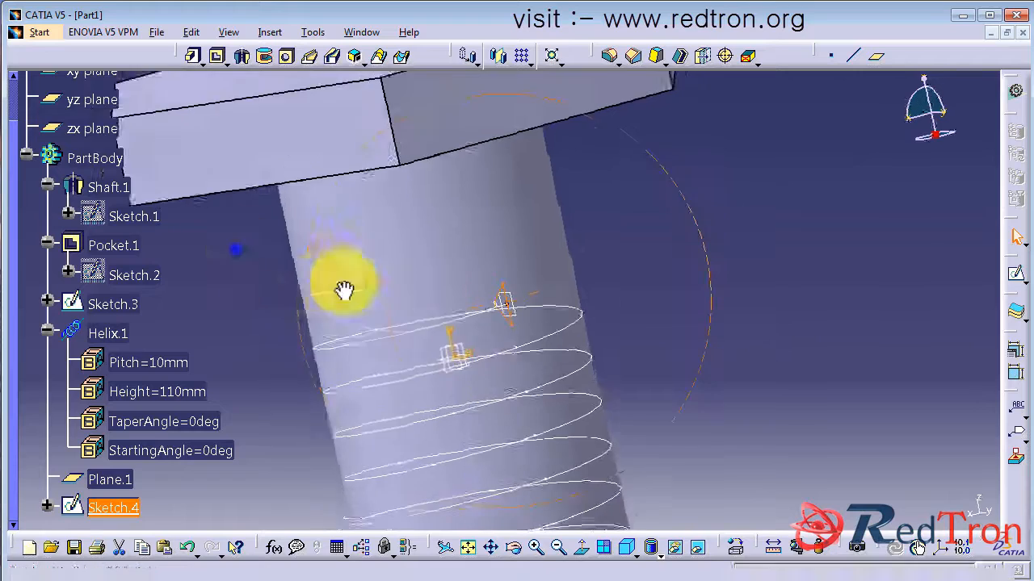
Sweep Sketch.4 along Helix.1 as a slot with pulling-direction control, cutting the thread grooves into the shank
{"action": "left_click", "coordinate": [326, 55]}
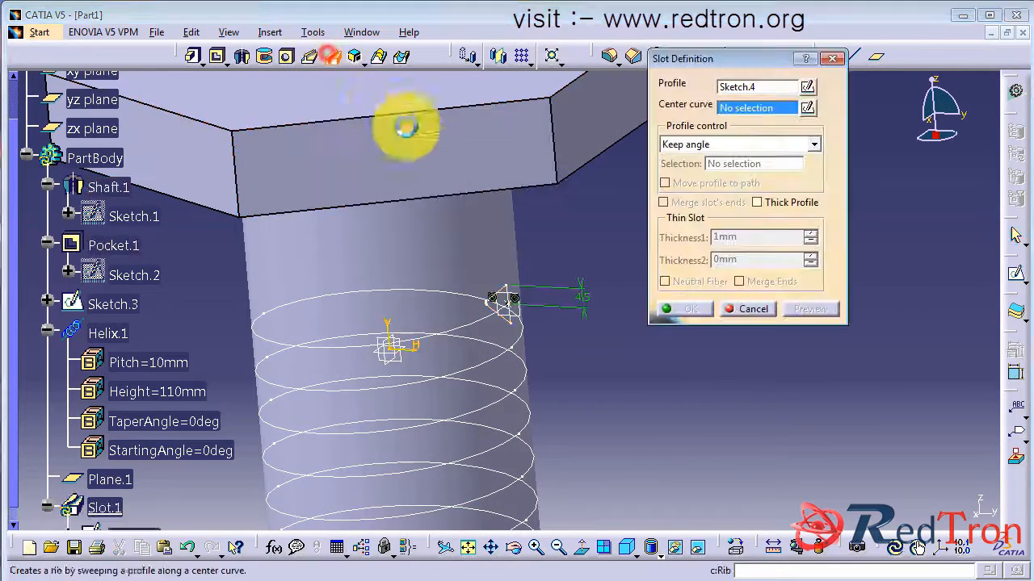
{"action": "left_click", "coordinate": [108, 333]}
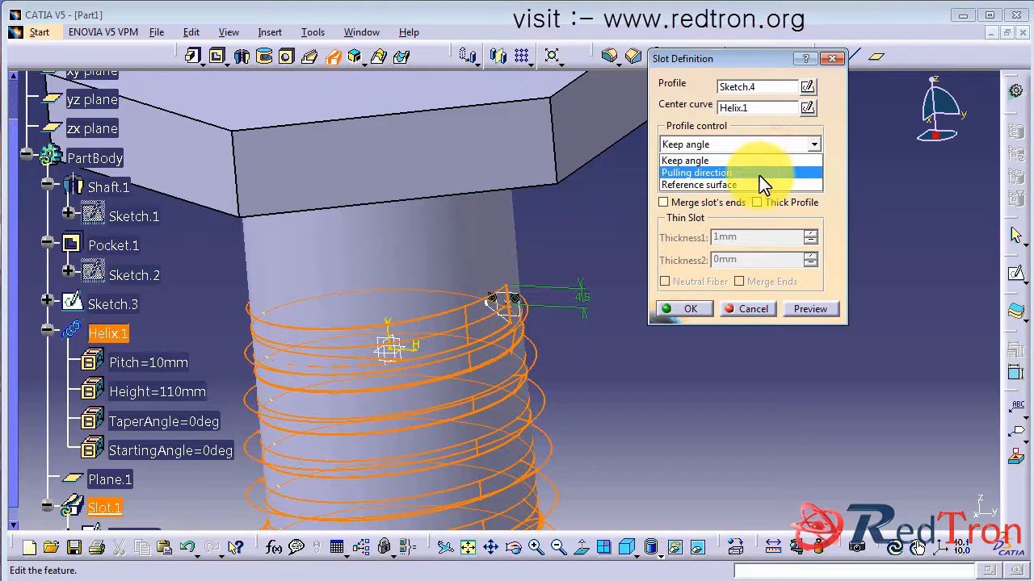
{"action": "left_click", "coordinate": [697, 171]}
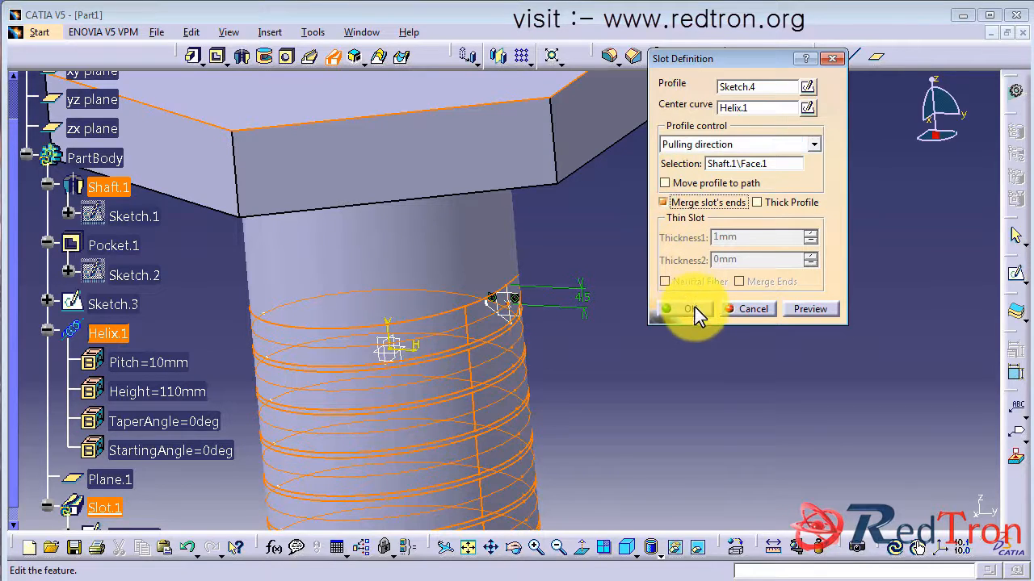
{"action": "left_click", "coordinate": [685, 309]}
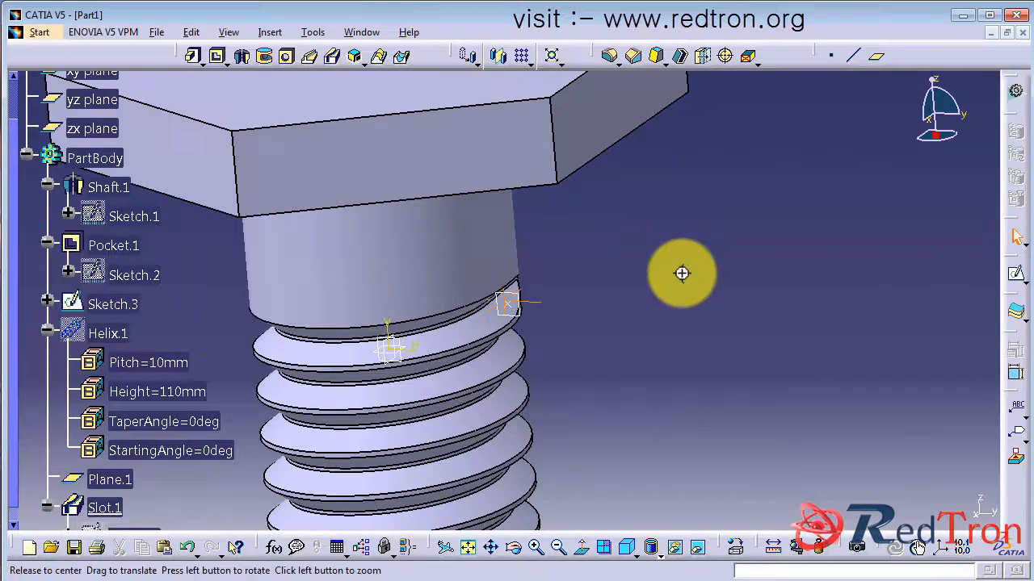
{"action": "left_click_drag", "start_coordinate": [682, 273], "coordinate": [525, 310]}
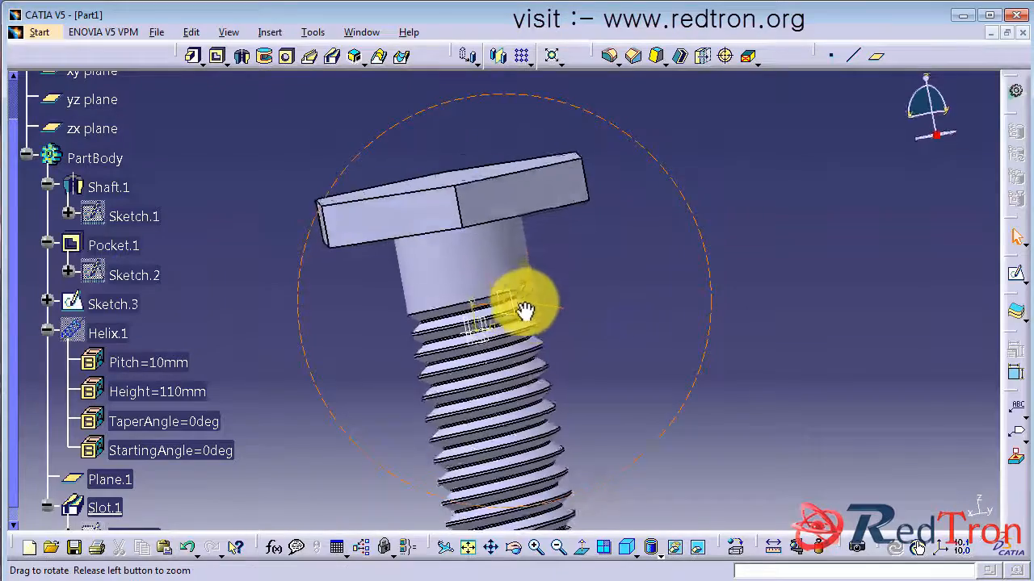
{"action": "left_click_drag", "start_coordinate": [525, 310], "coordinate": [549, 299]}
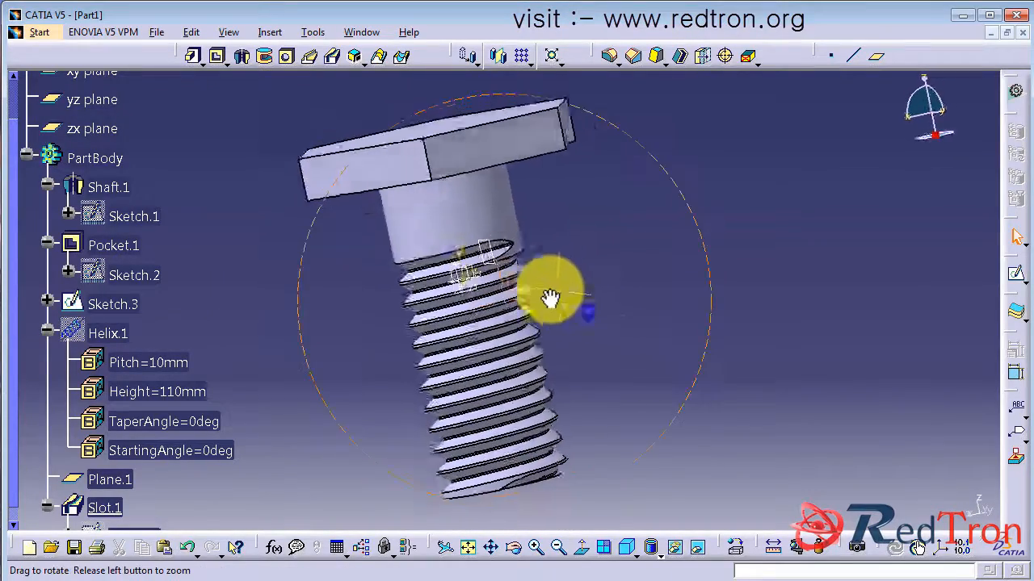
{"action": "left_click_drag", "start_coordinate": [549, 299], "coordinate": [423, 331]}
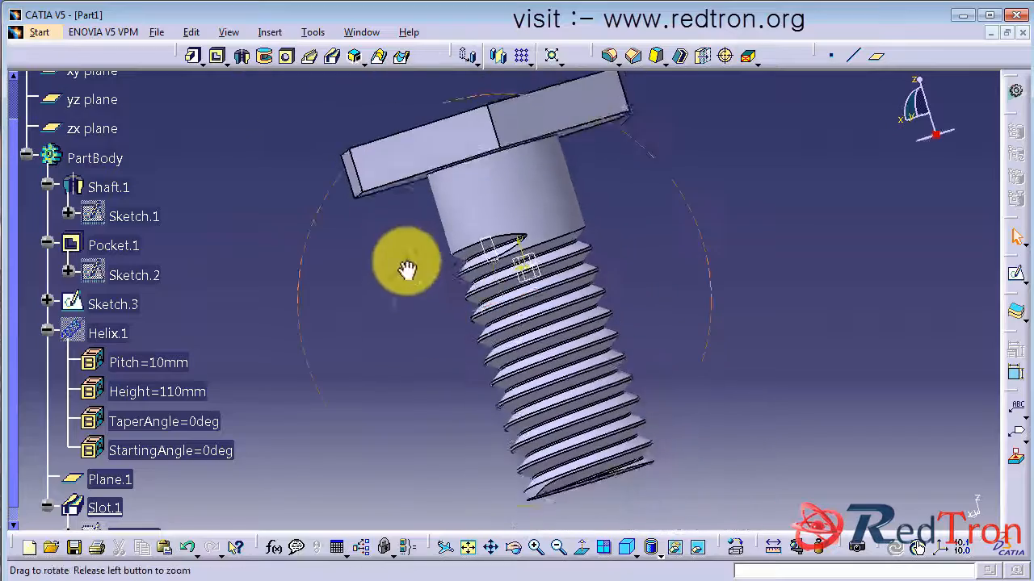
{"action": "left_click_drag", "start_coordinate": [407, 272], "coordinate": [466, 298]}
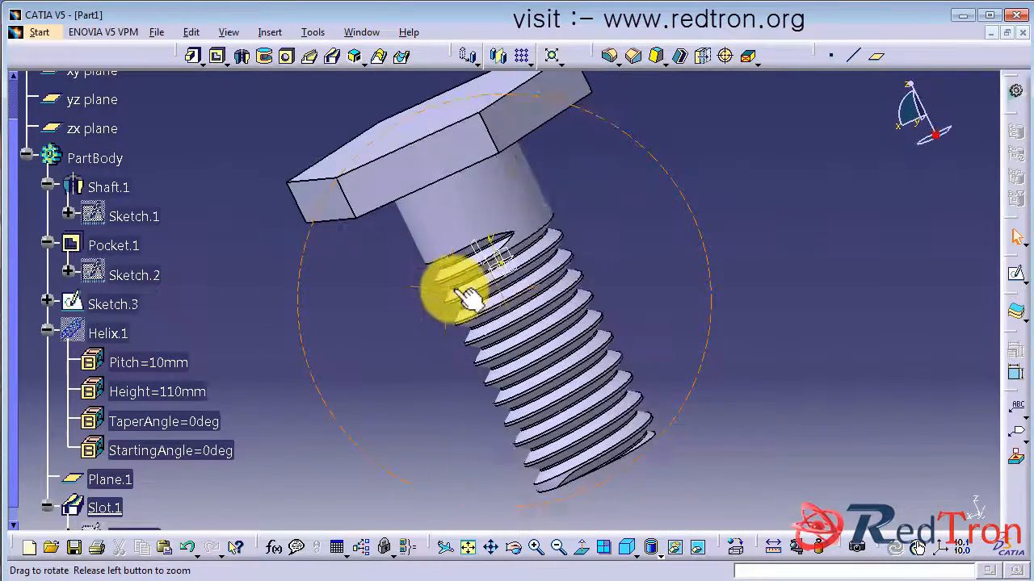
{"action": "left_click", "coordinate": [652, 549]}
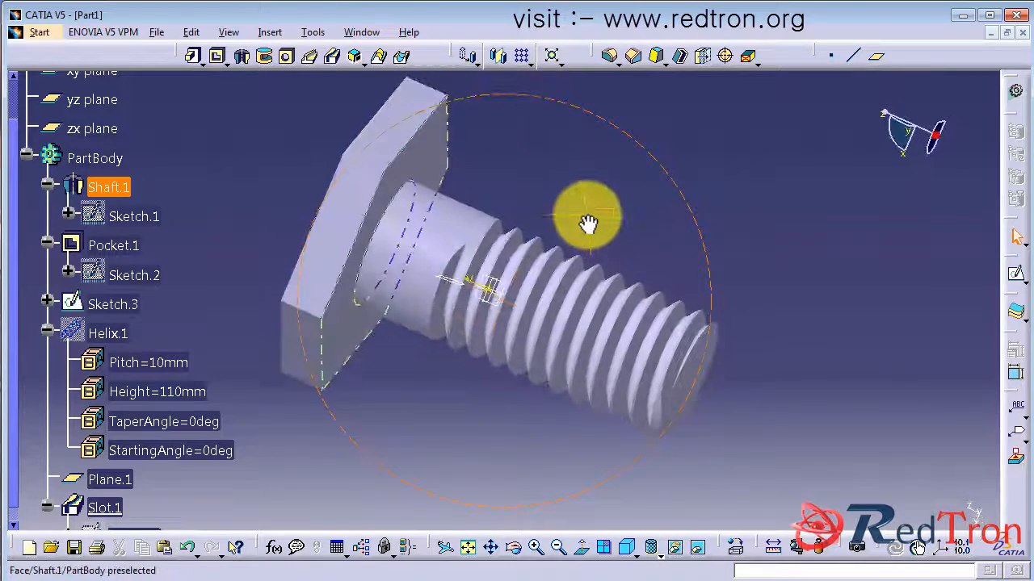
{"action": "left_click_drag", "start_coordinate": [590, 222], "coordinate": [549, 386]}
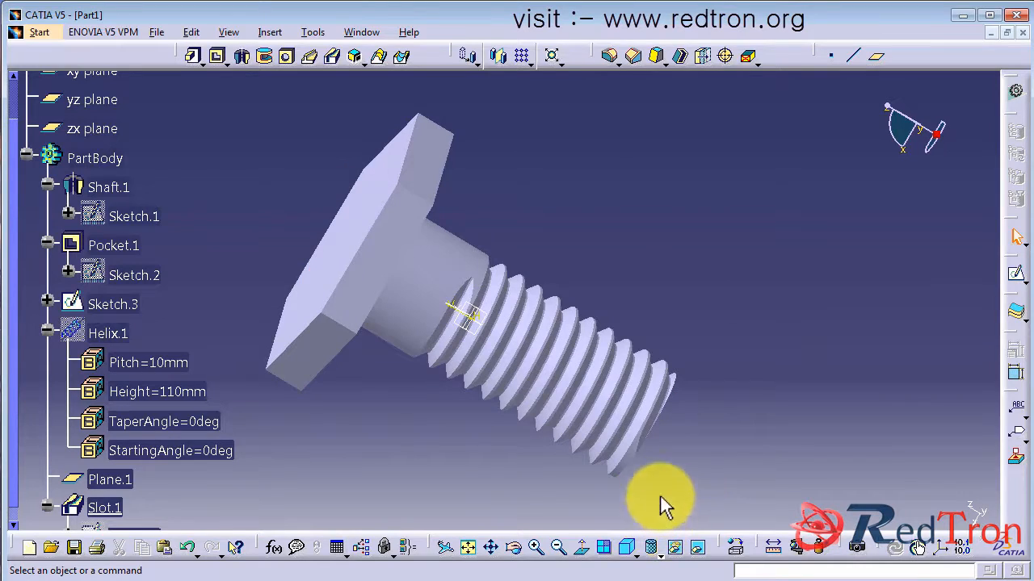
{"action": "left_click_drag", "start_coordinate": [662, 501], "coordinate": [355, 335]}
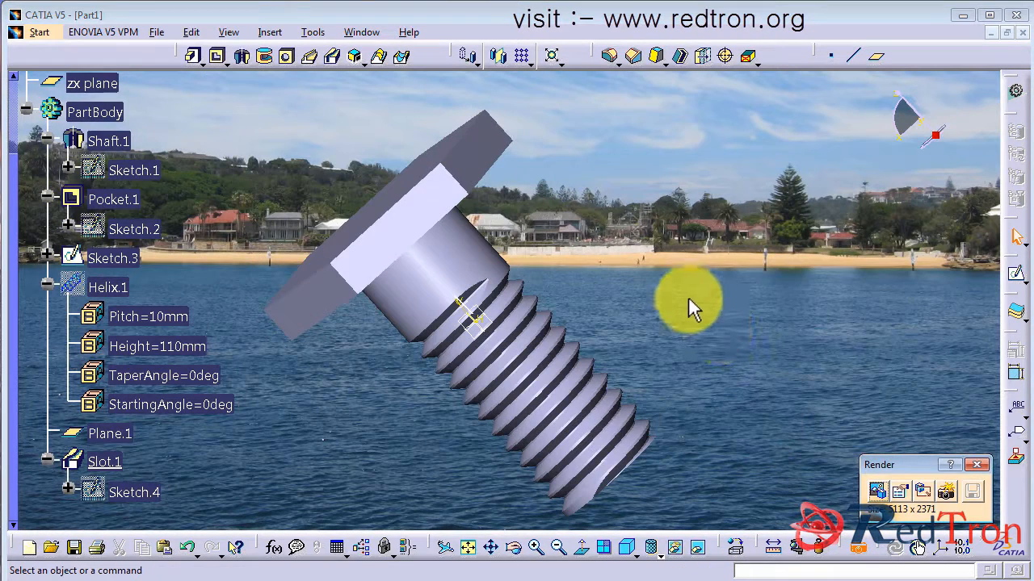
{"action": "mouse_move", "coordinate": [946, 498]}
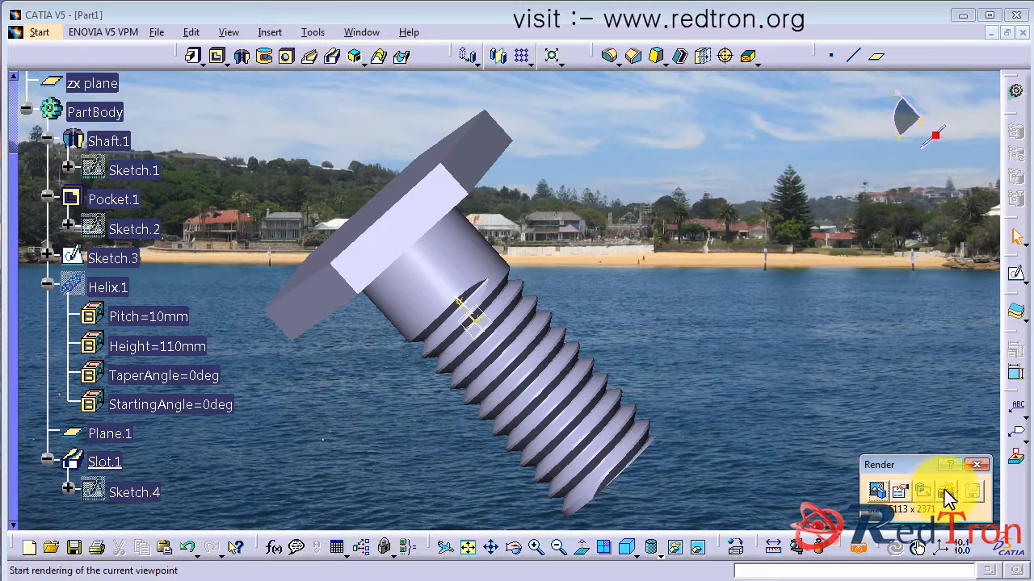
Set rendering quality to High at 150 pixels/inch and confirm before rendering
{"action": "left_click", "coordinate": [947, 491]}
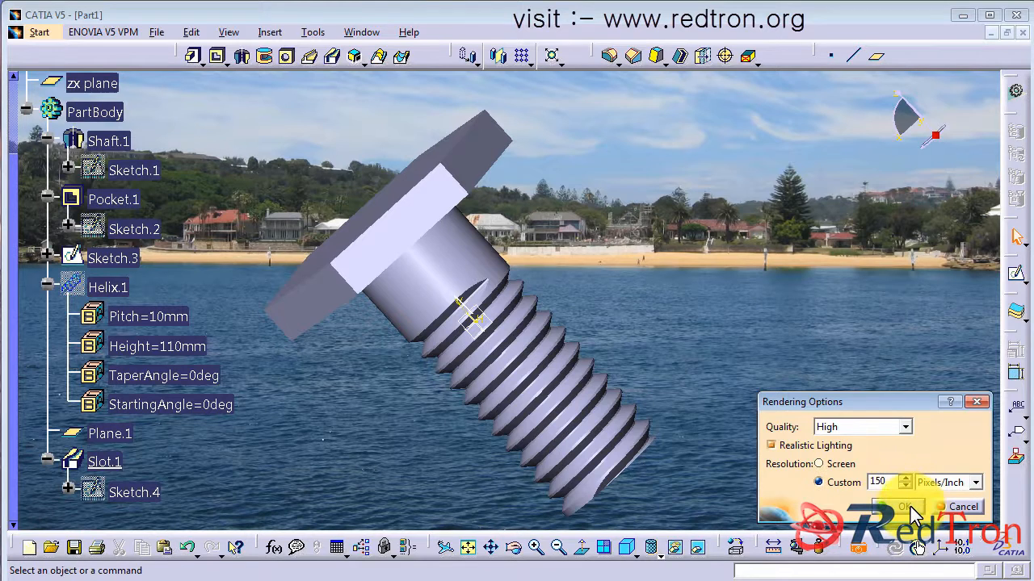
{"action": "left_click", "coordinate": [903, 507]}
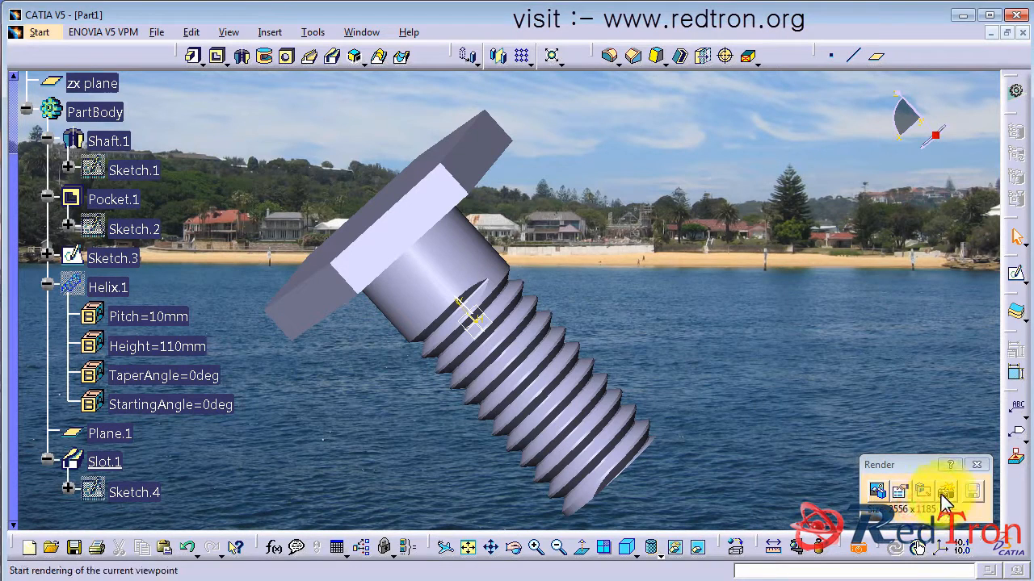